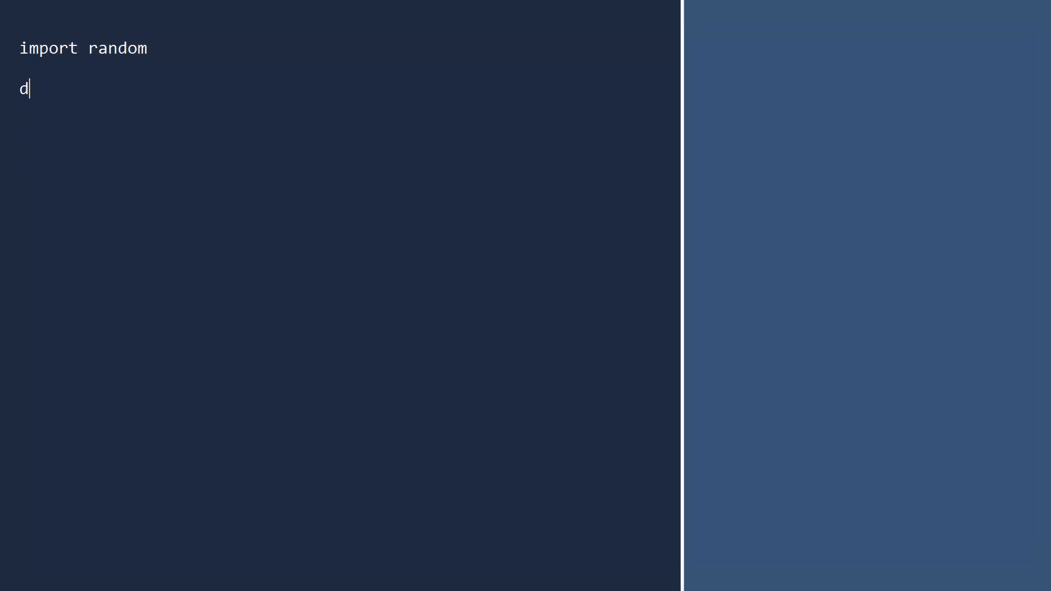
Define random_walk(n) with a 'Return coordinates after n block random walk' docstring and x = 0, y = 0.
type("ef random_walk(n)")
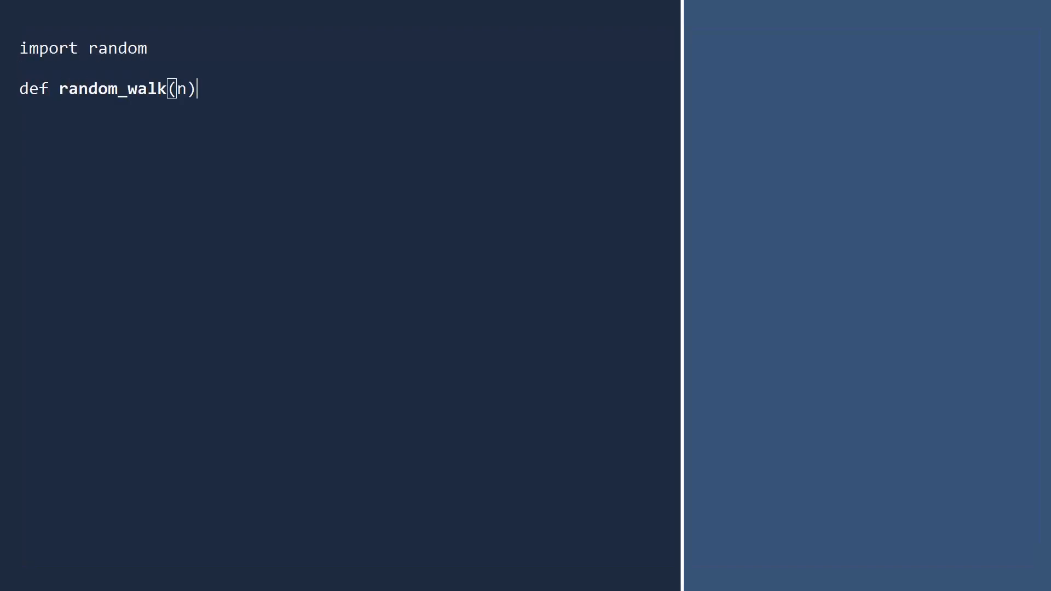
type(":")
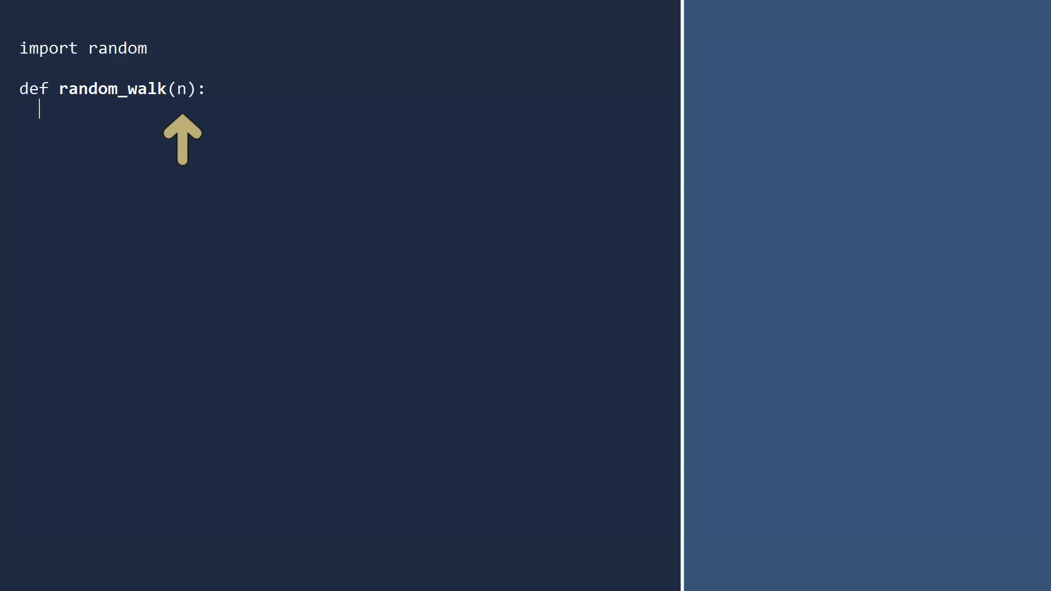
type("\"\"\"Return coordina")
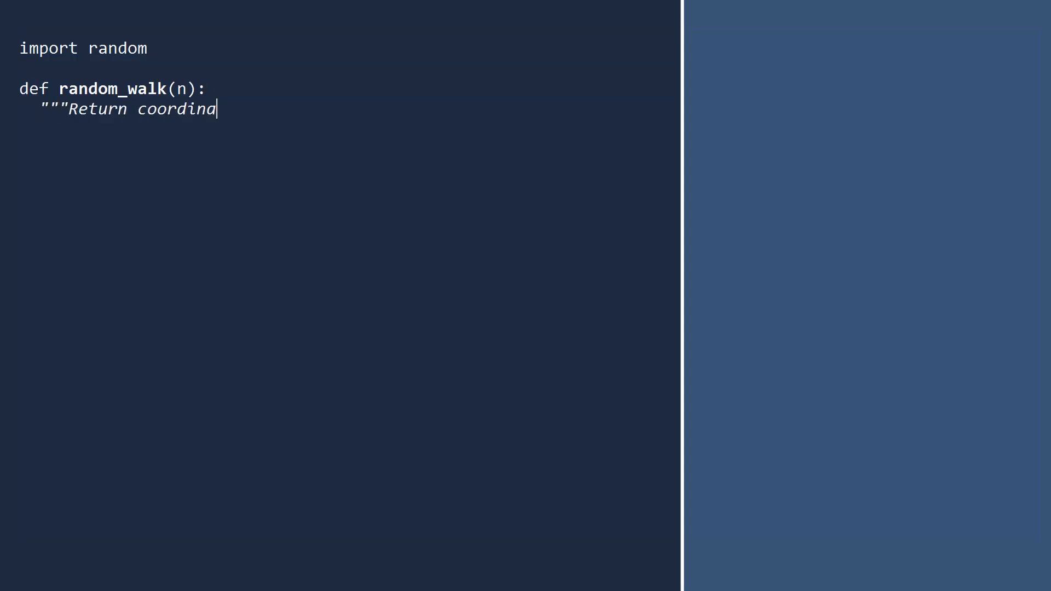
type("tes after 'n' block random walk.\"\"")
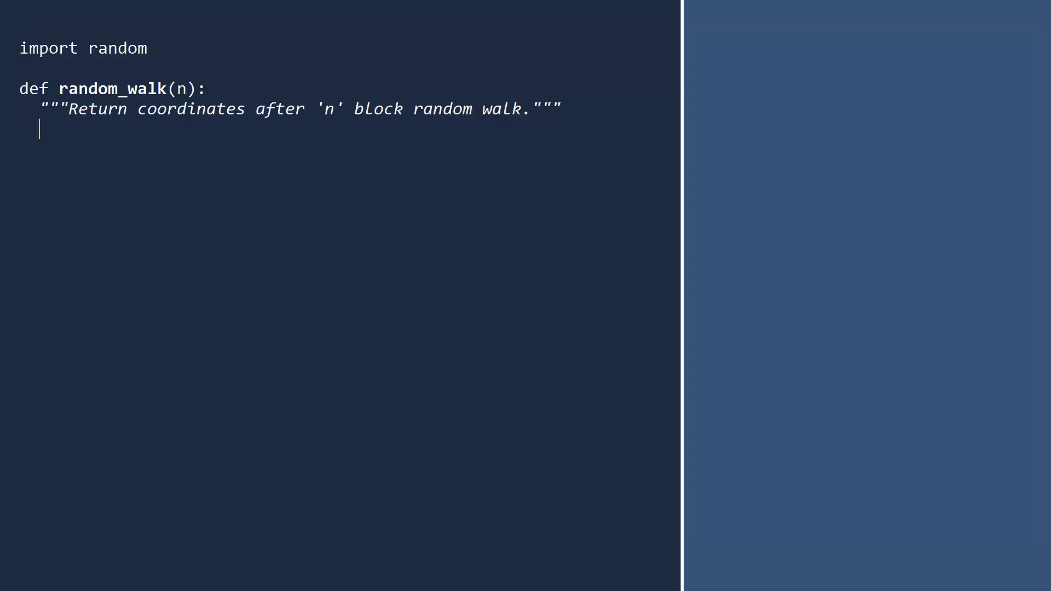
type("x = 0")
left_click(353, 150)
type("y")
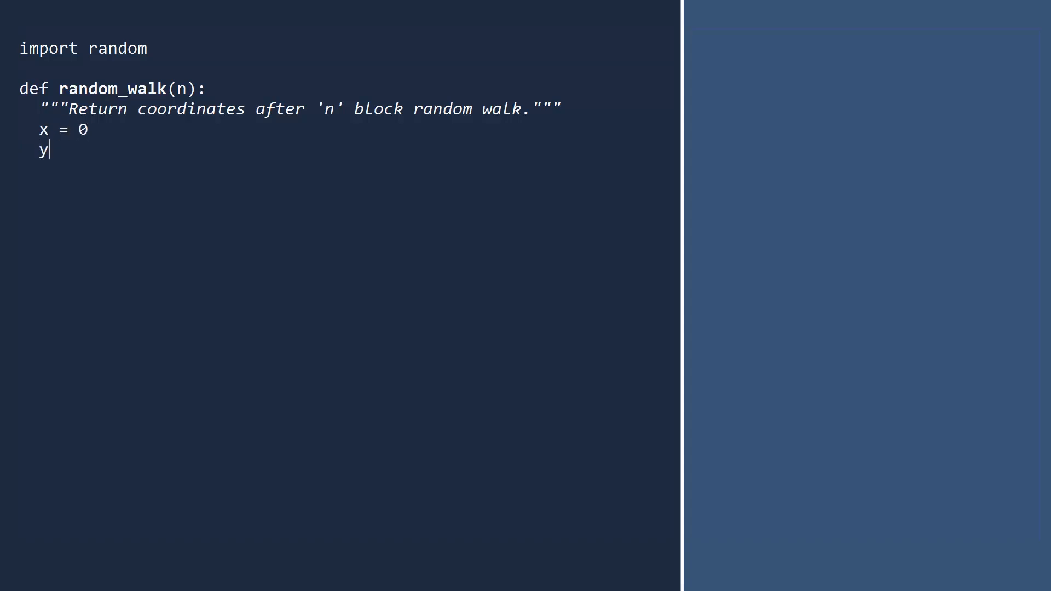
type("= 0")
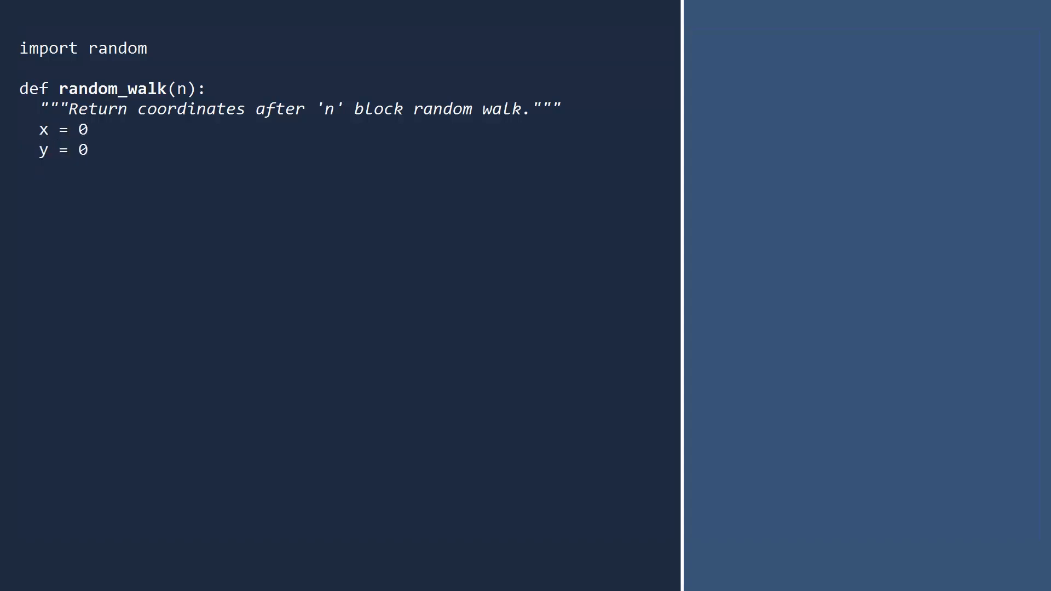
key("Return")
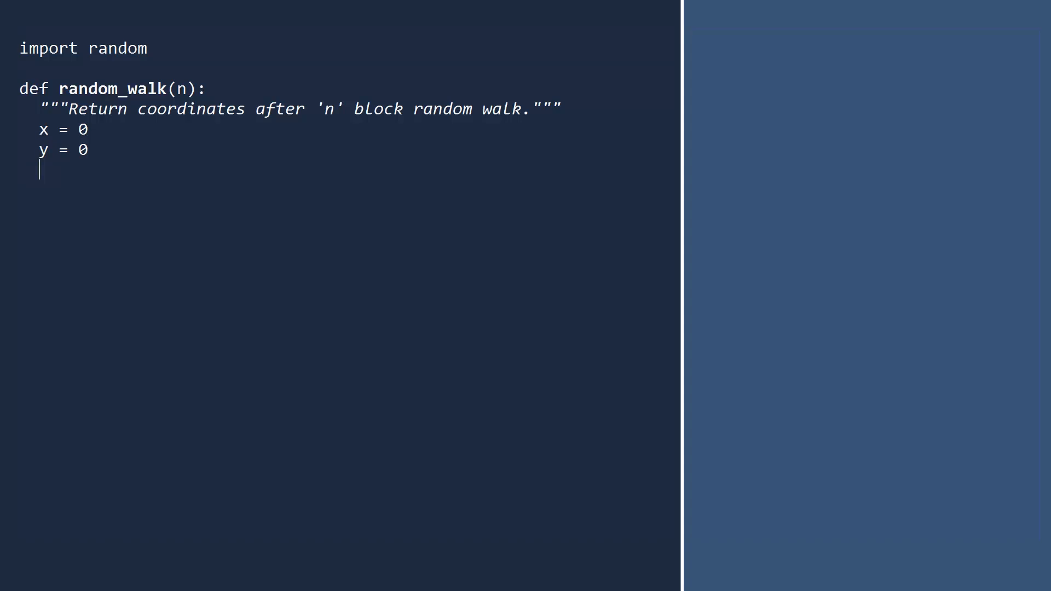
Loop n times choosing a random step from ['N', 'S', 'E', 'W'] with random.choice.
type("for i in range(n):")
type("st")
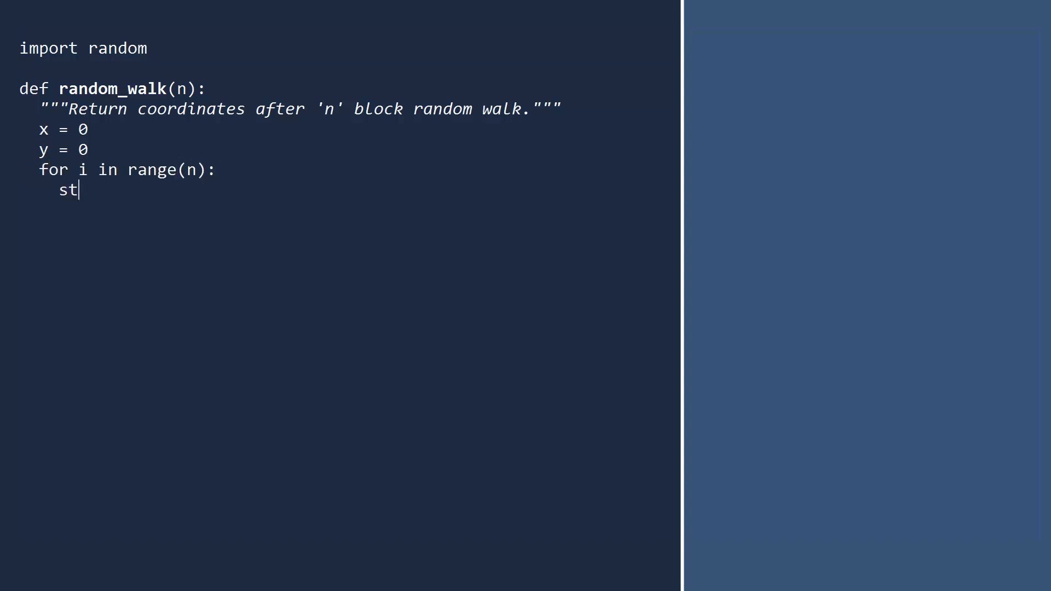
type("ep = random.ch")
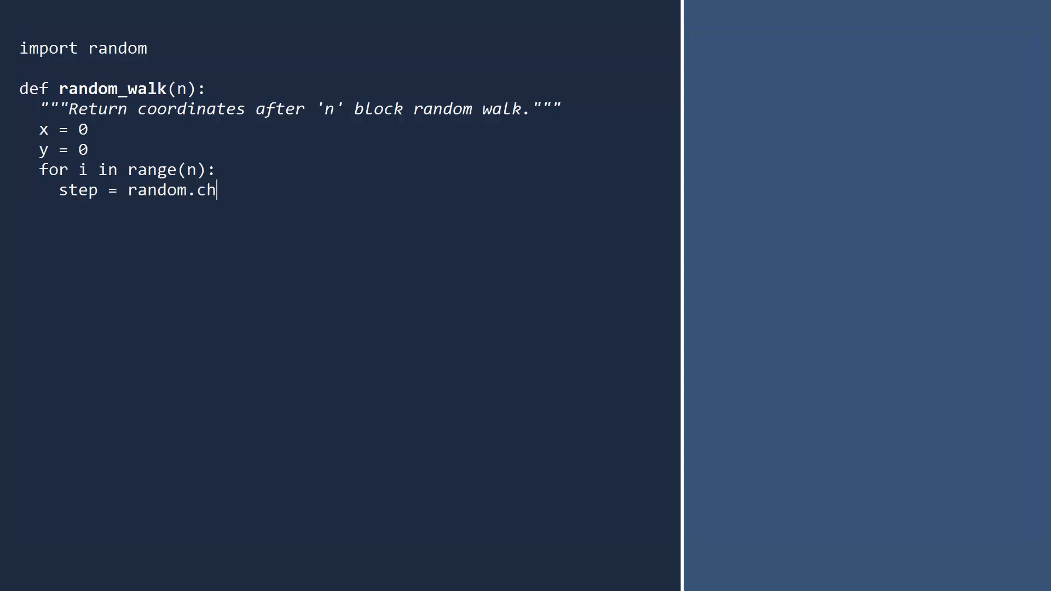
type("oice([")
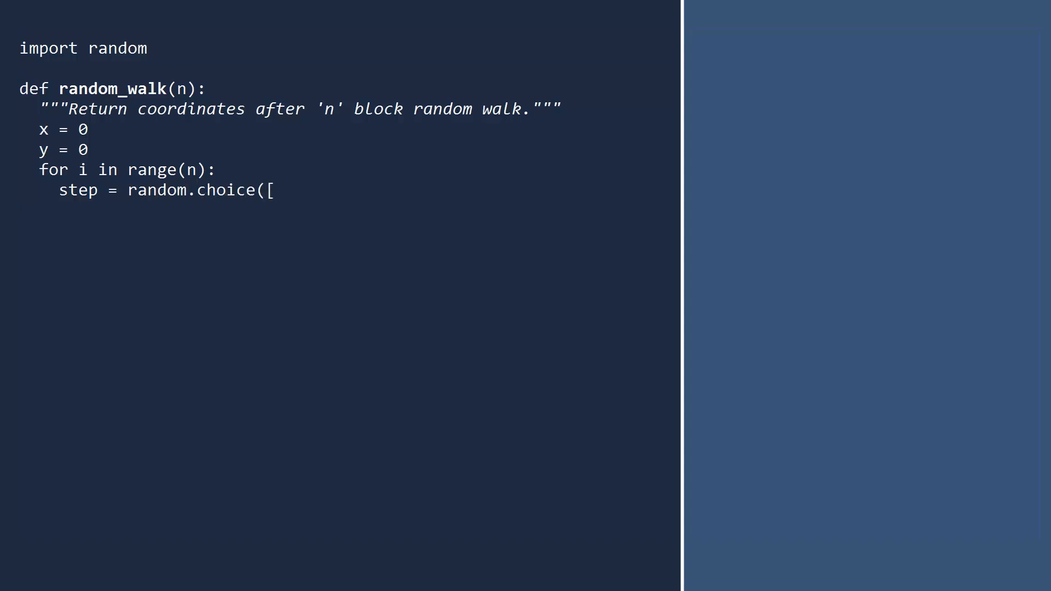
type("'")
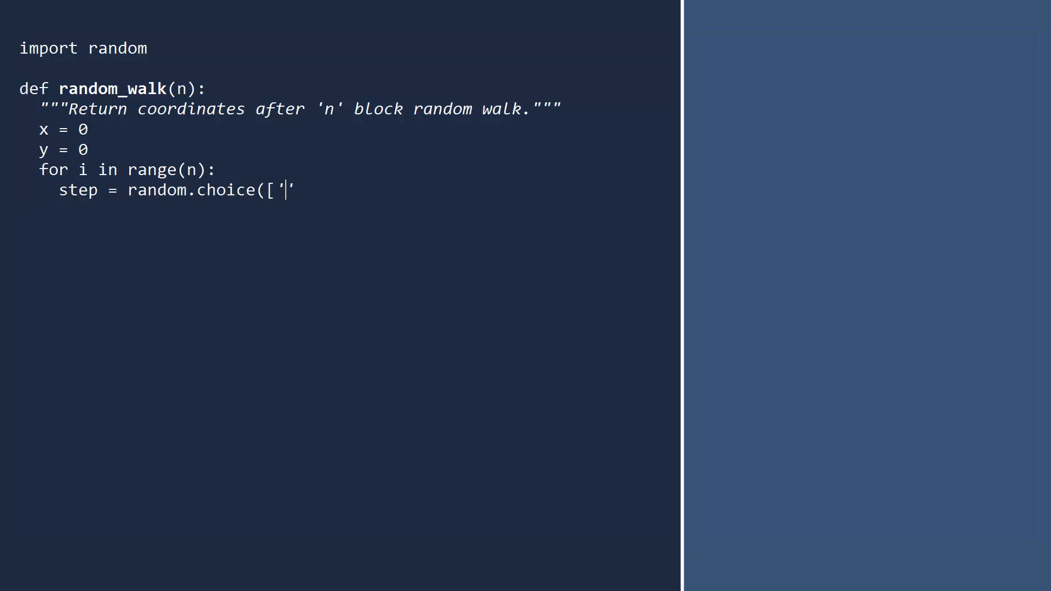
type("N', 'S', 'E', 'W")
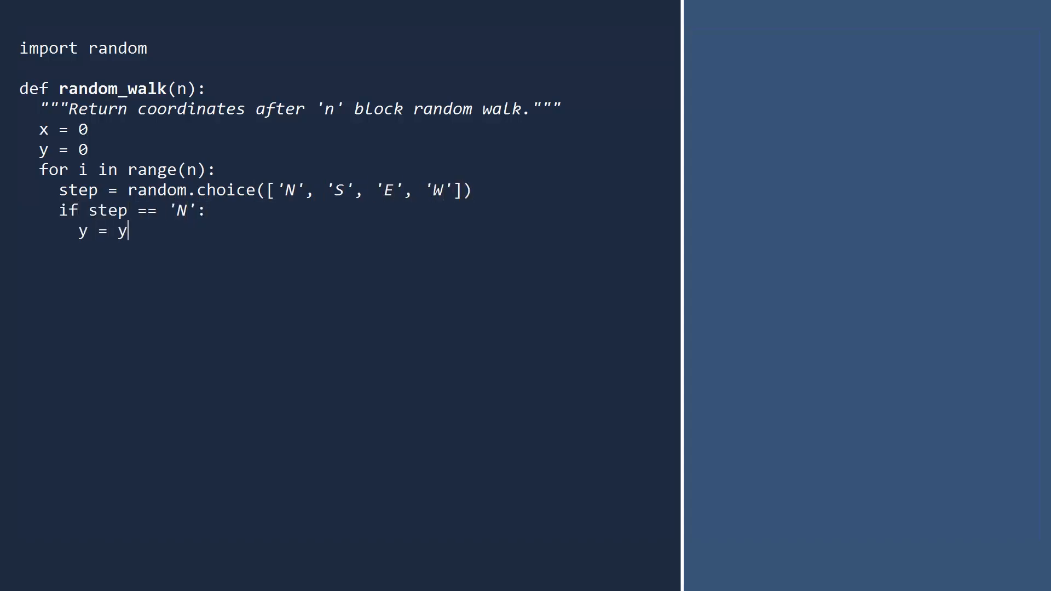
Update x or y by +1 or -1 per direction with if/elif/else, then return (x, y).
type("+ 1")
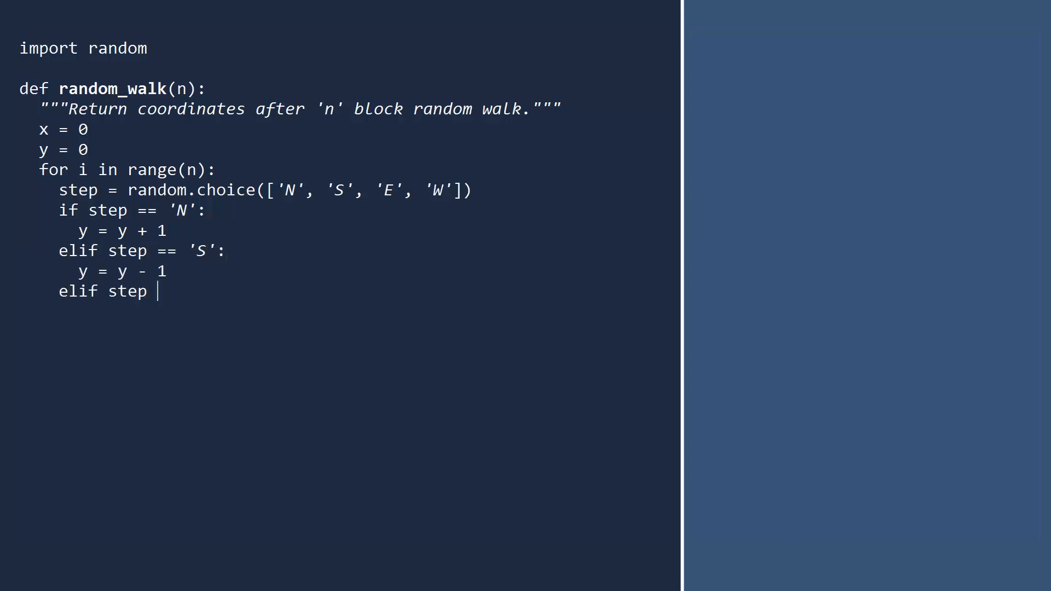
type("== 'E':")
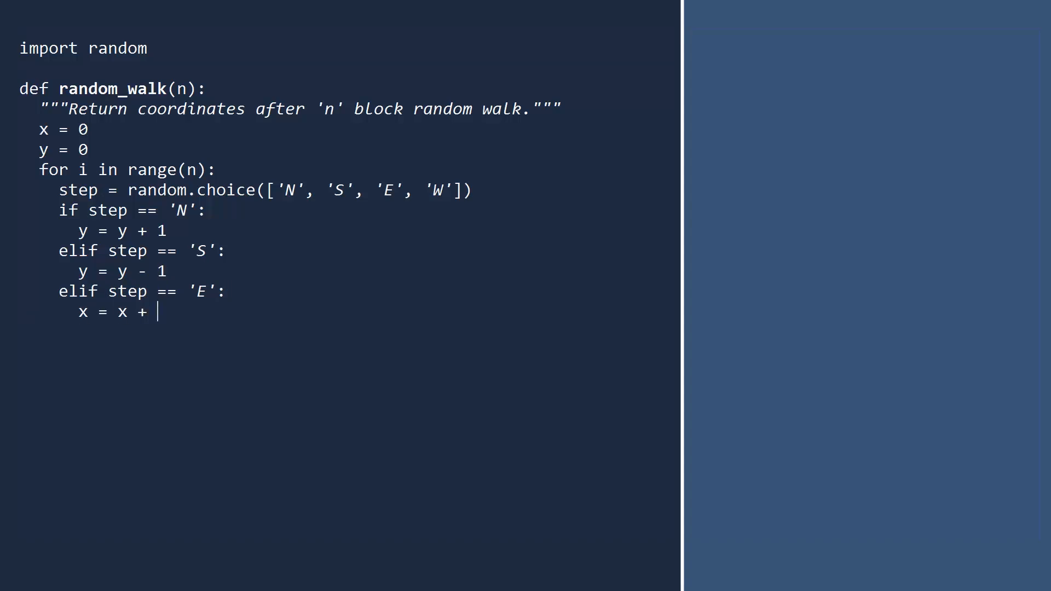
type("1")
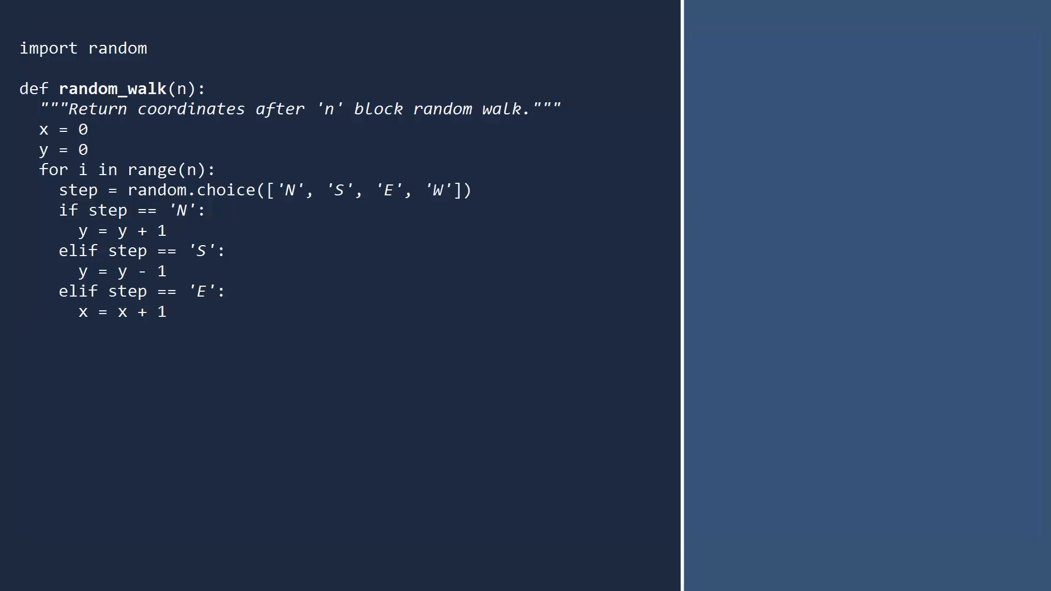
type("e")
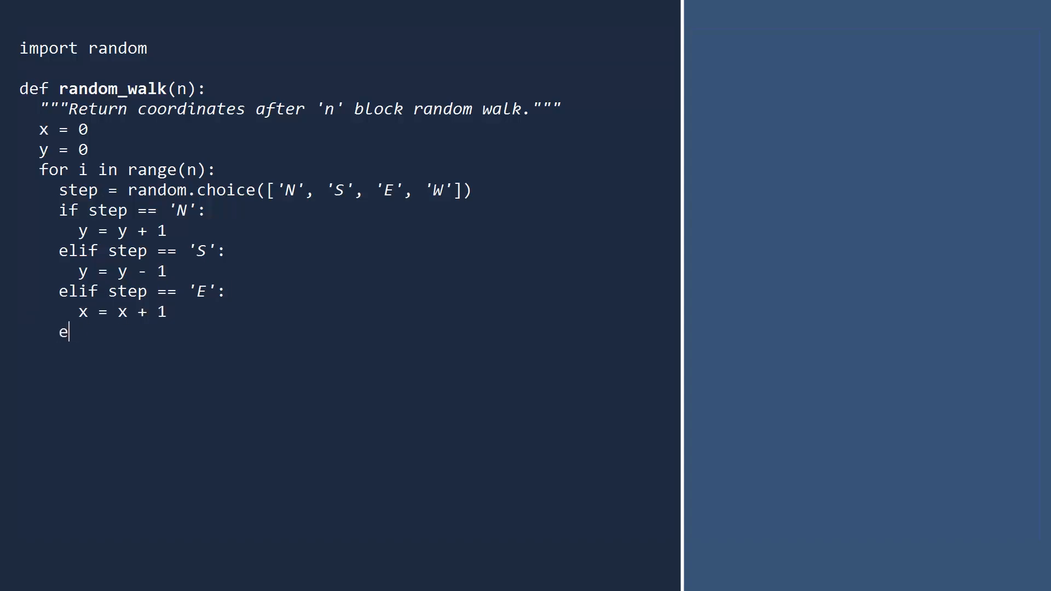
type("lse:")
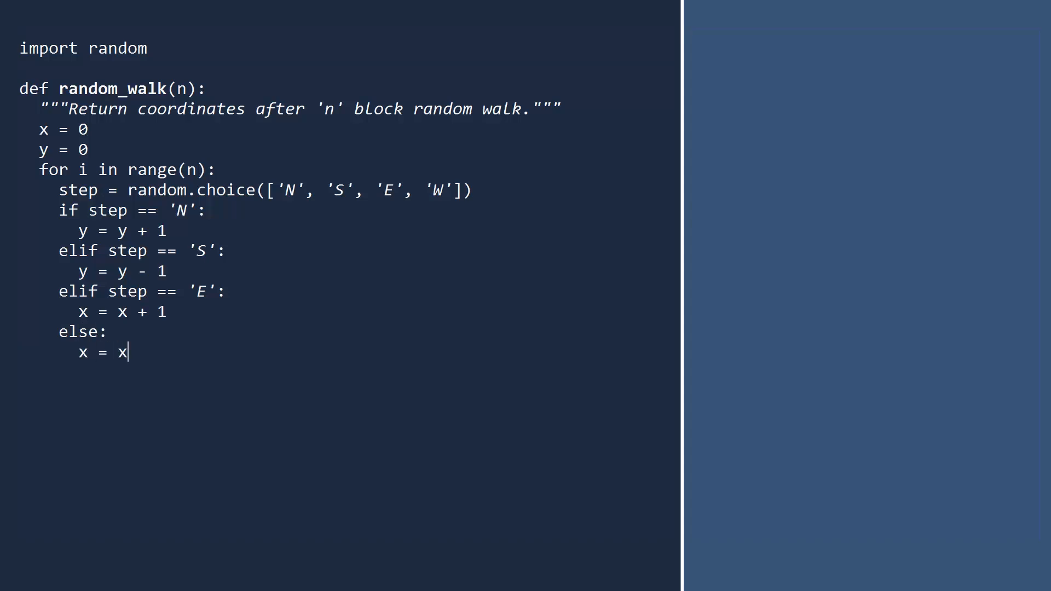
type("- 1")
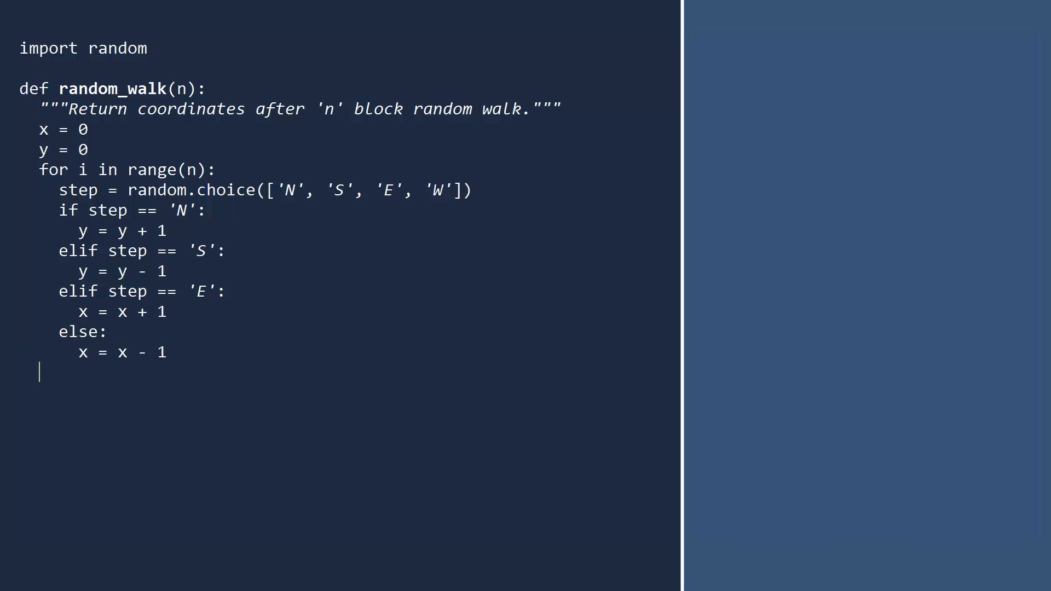
type("return (x, y")
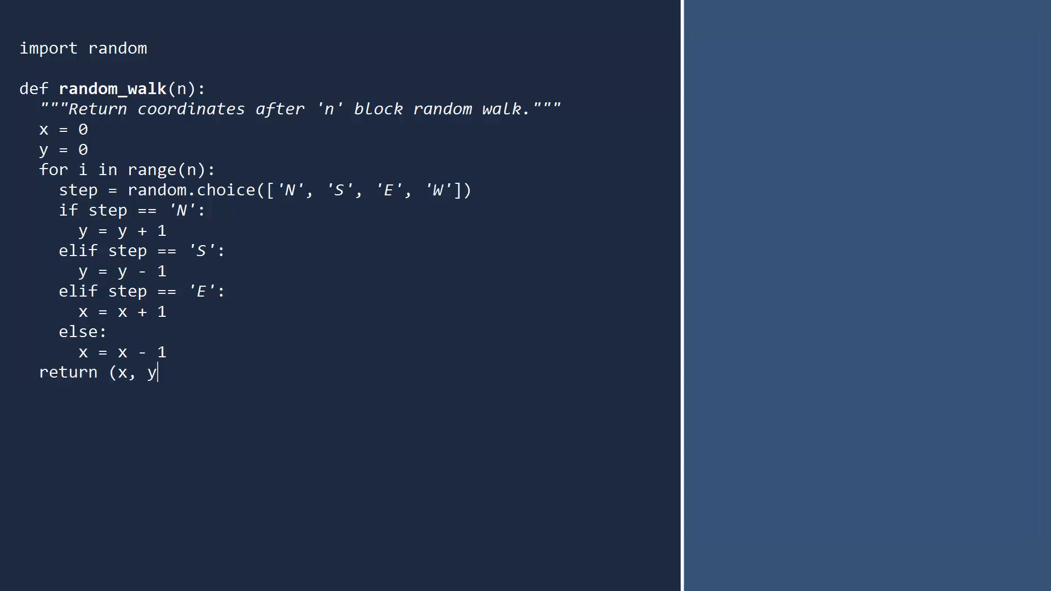
type(")")
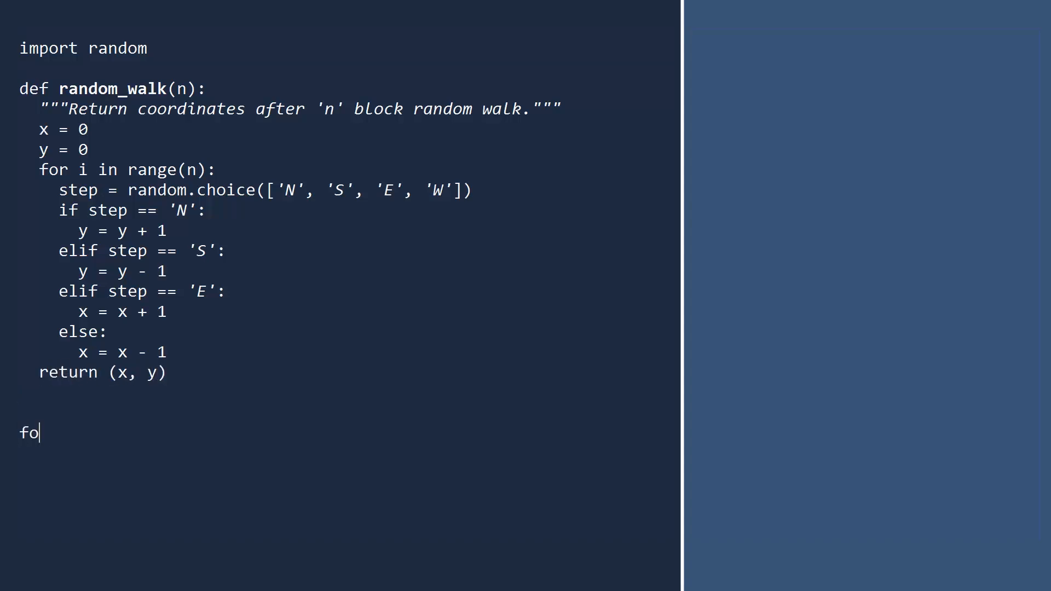
Write a range(25) loop printing each walk and its distance from home as abs(walk[0]) + abs(walk[1]).
type("r i in range(25):")
type("walk = random_walk(10")
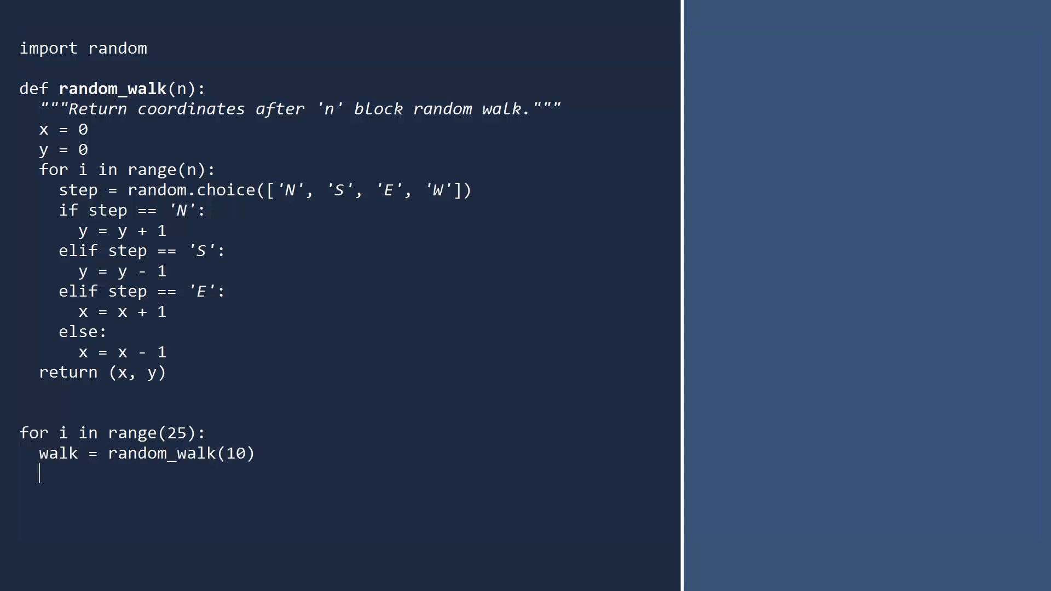
type("print(w")
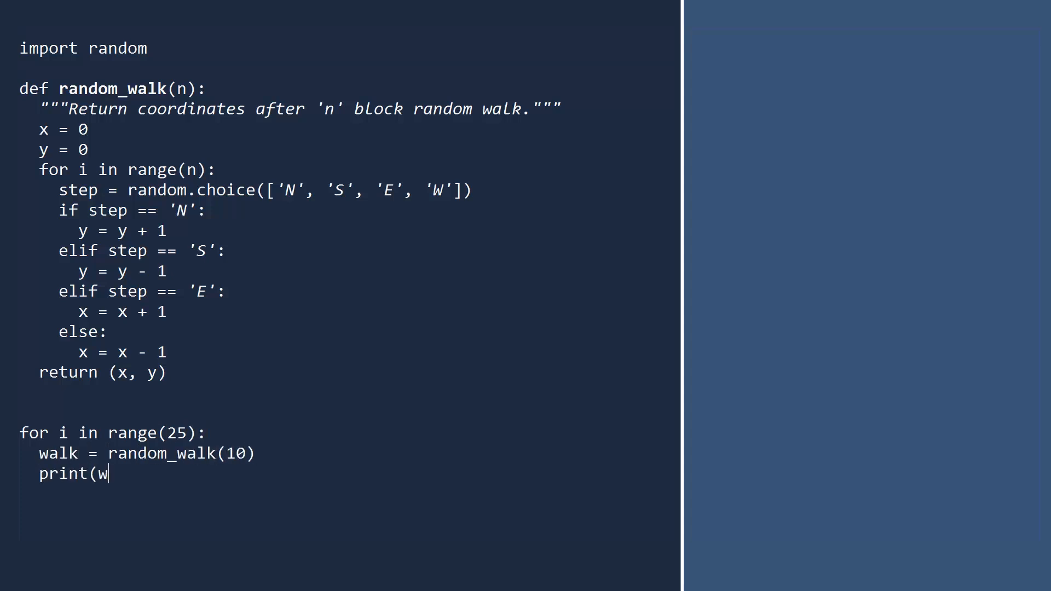
type("alk, \"Distance from home = \",")
type("abs(walk")
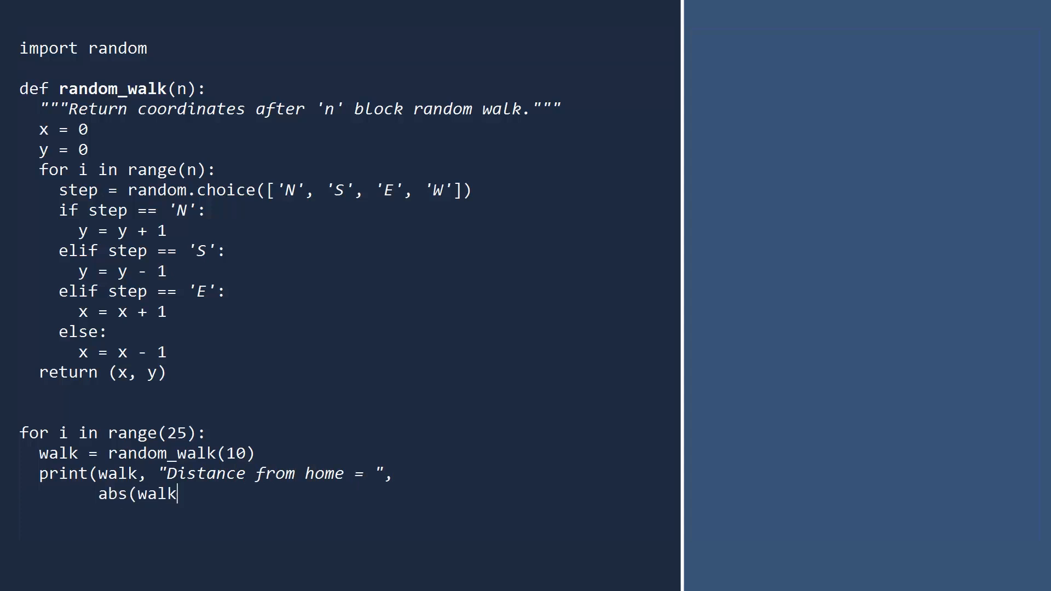
type("[0]) + abs(walk")
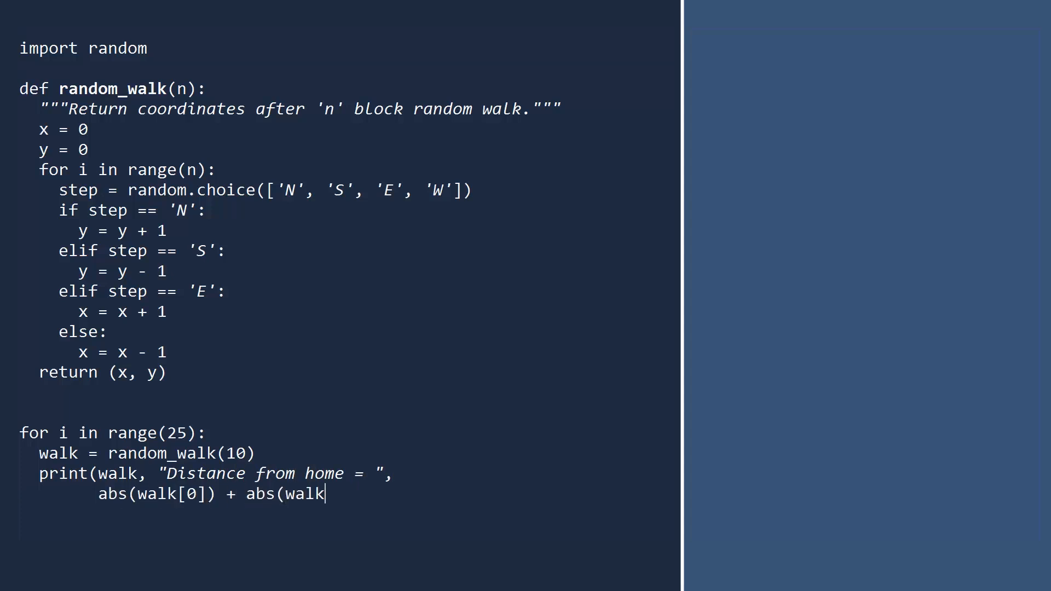
type("1]))")
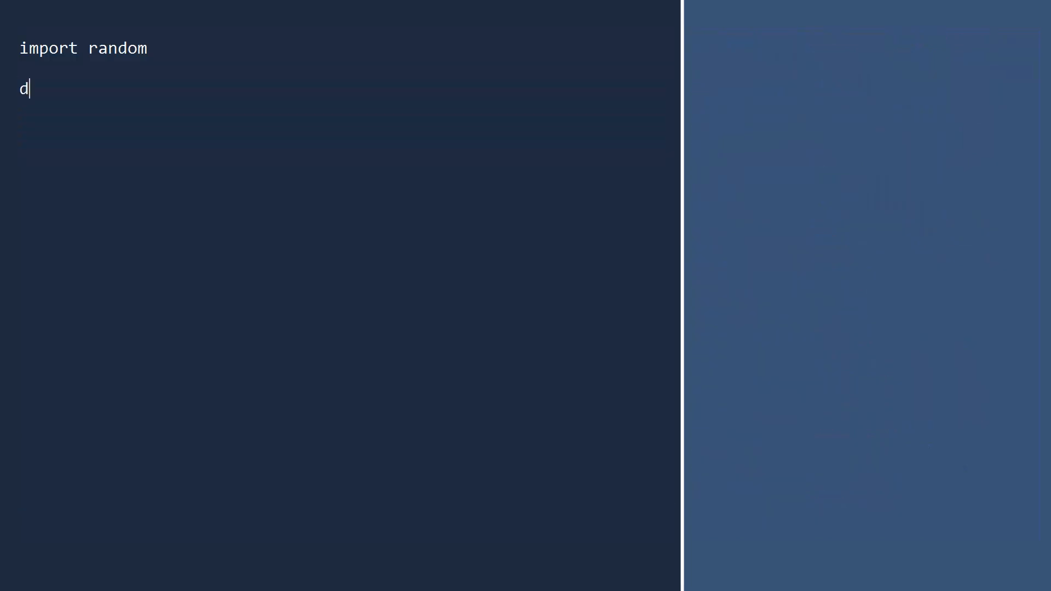
Define random_walk_2(n) with its docstring, x, y = 0, 0 and a for i in range(n) loop.
type("ef random_walk_2(n):")
type("\"\"\"Return coordinate")
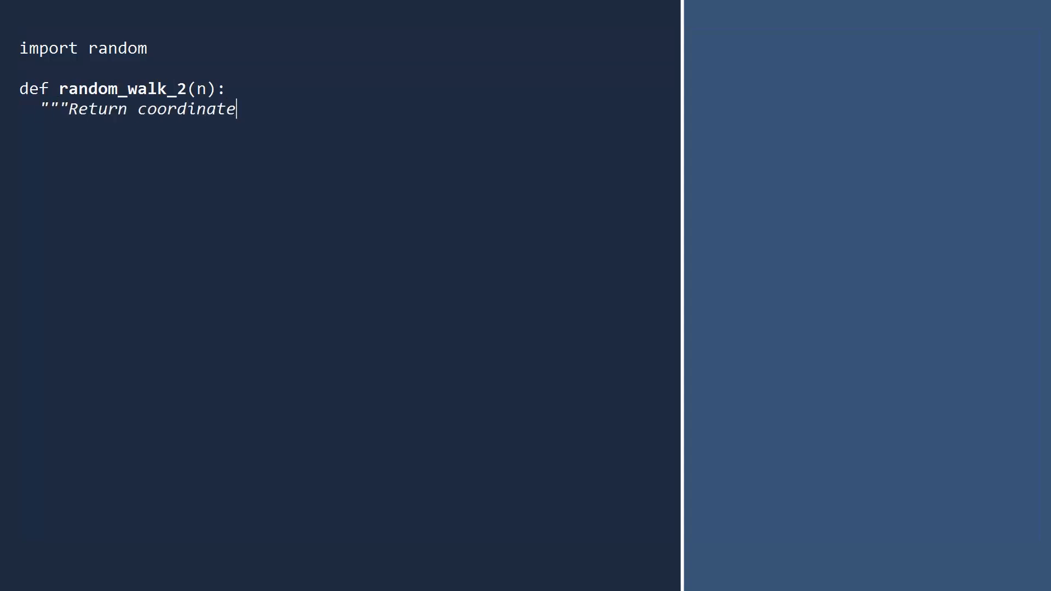
type("s after 'n' block random walk.\"\"\"")
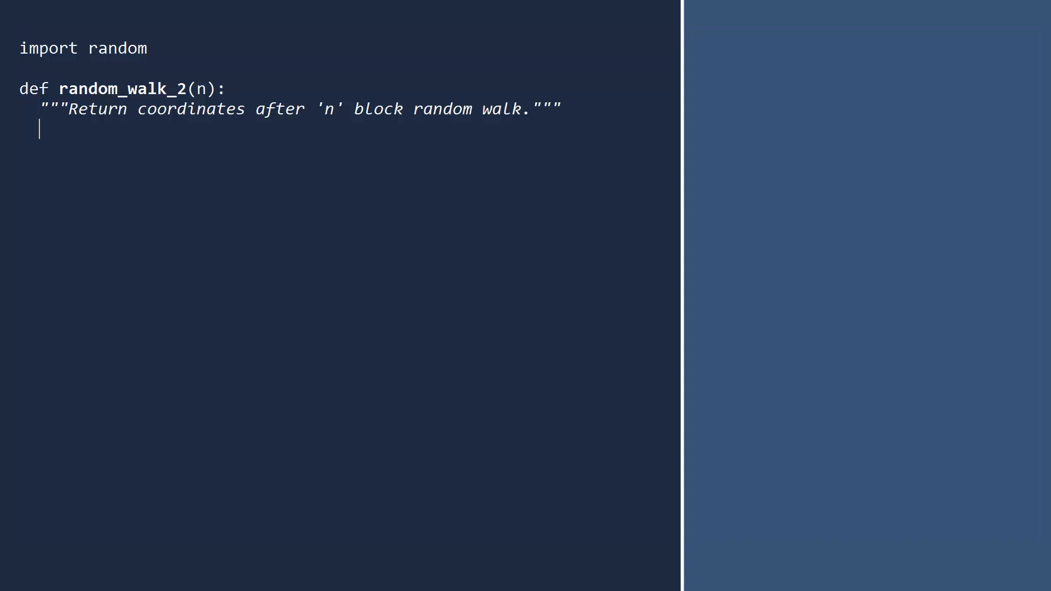
type("x, y = 0, 0")
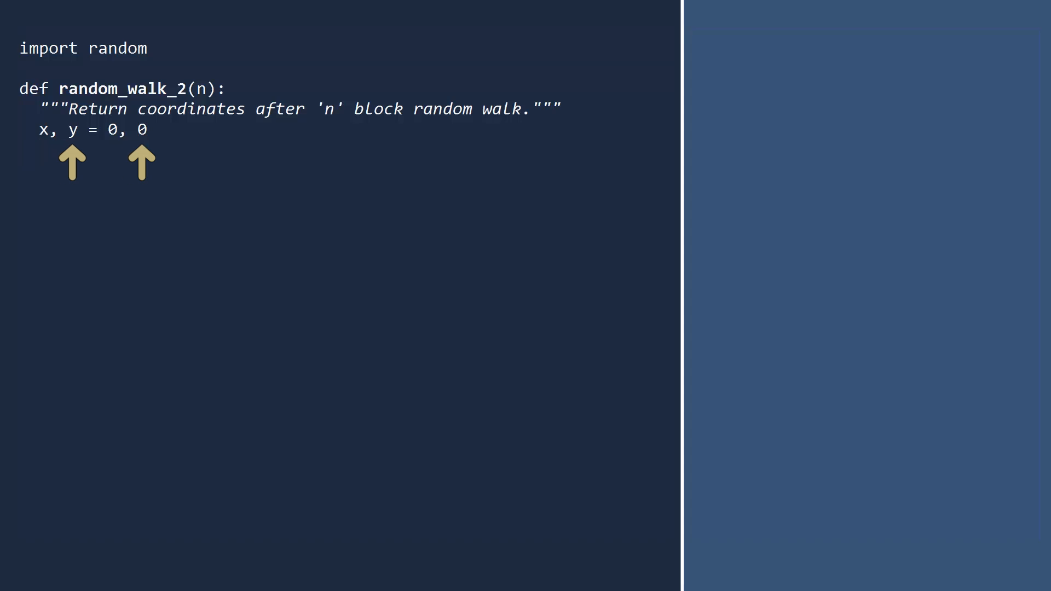
type("for")
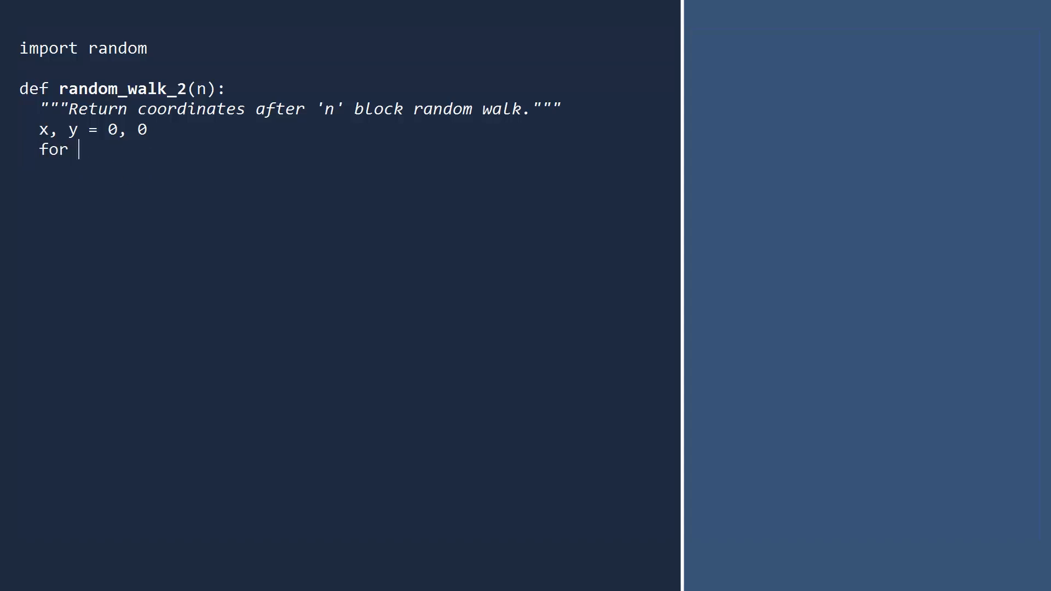
type("i in range(n):")
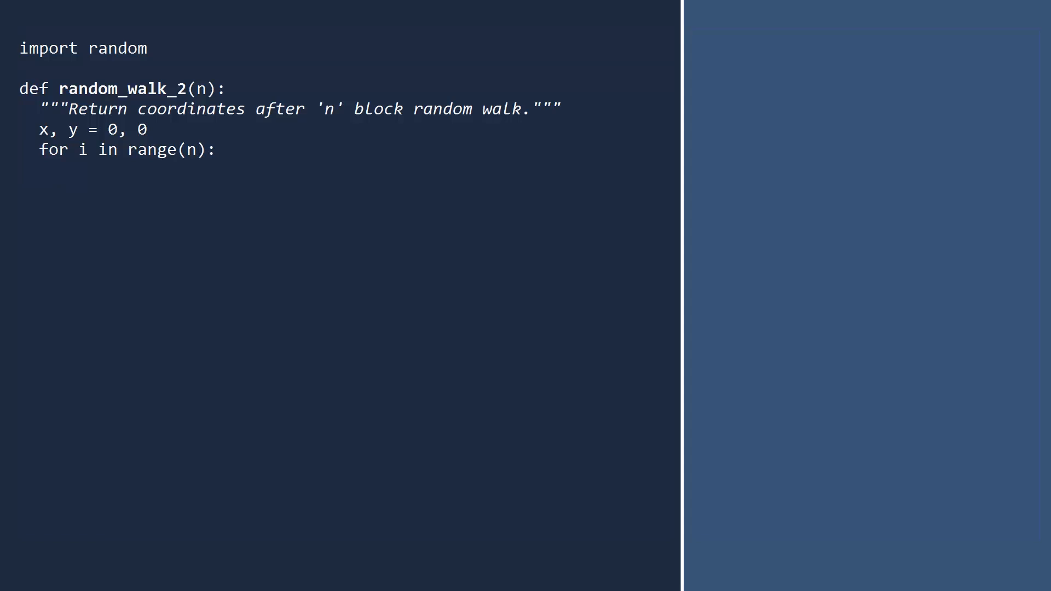
Assign (dx, dy) from random.choice of the tuples (0, 1), (0, -1), (1, 0) and the fourth direction.
type("(dx")
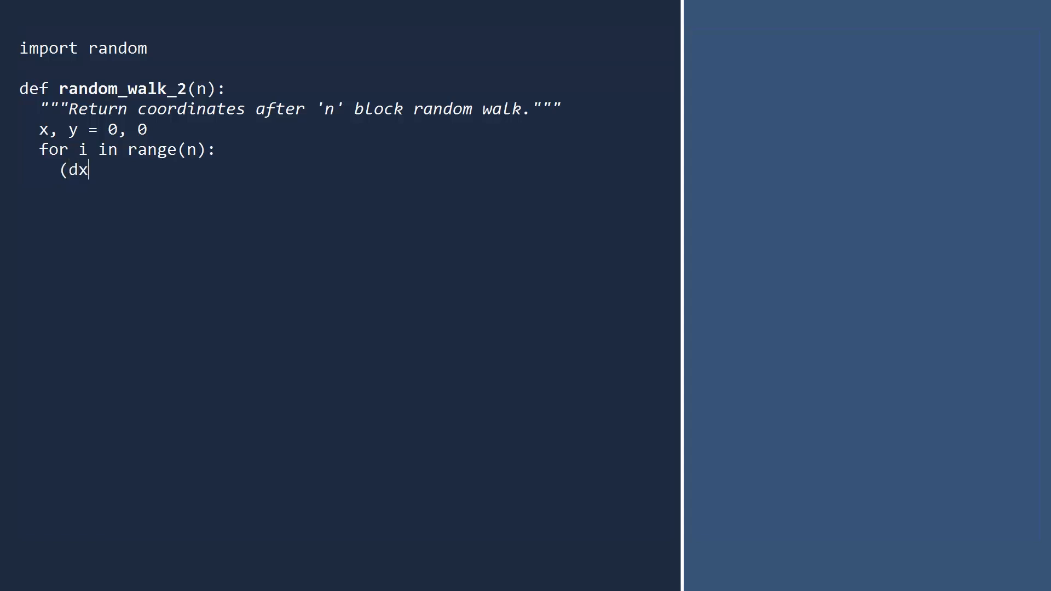
type(", dy) = ran")
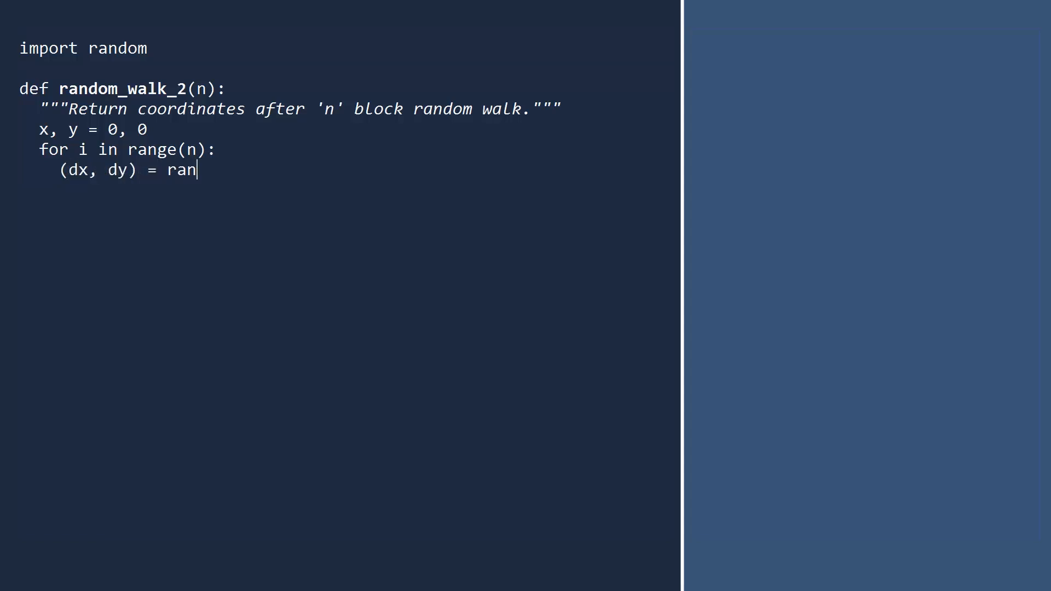
type("dom.choice(")
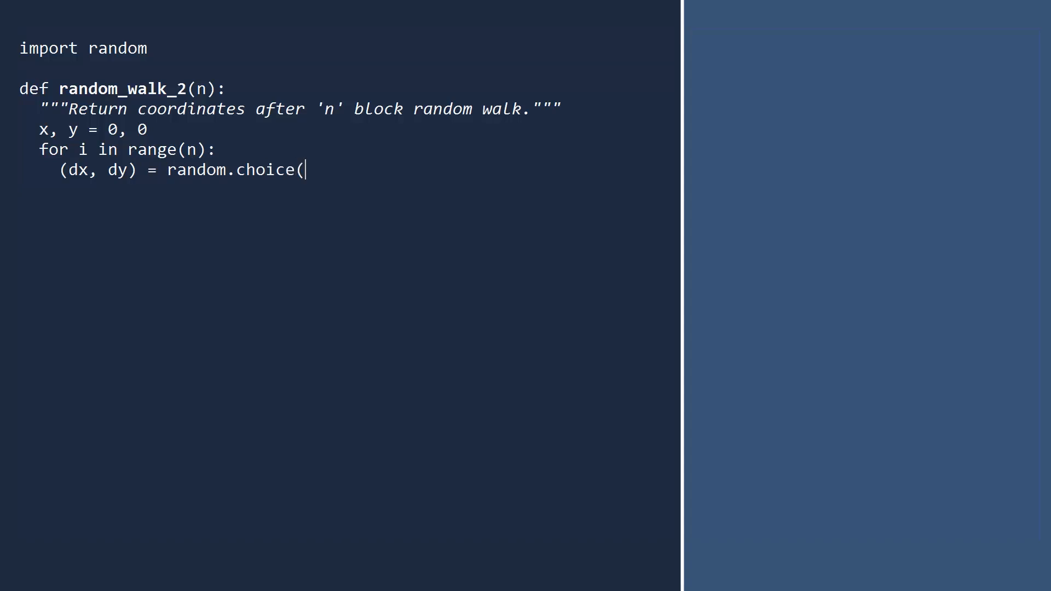
type("[")
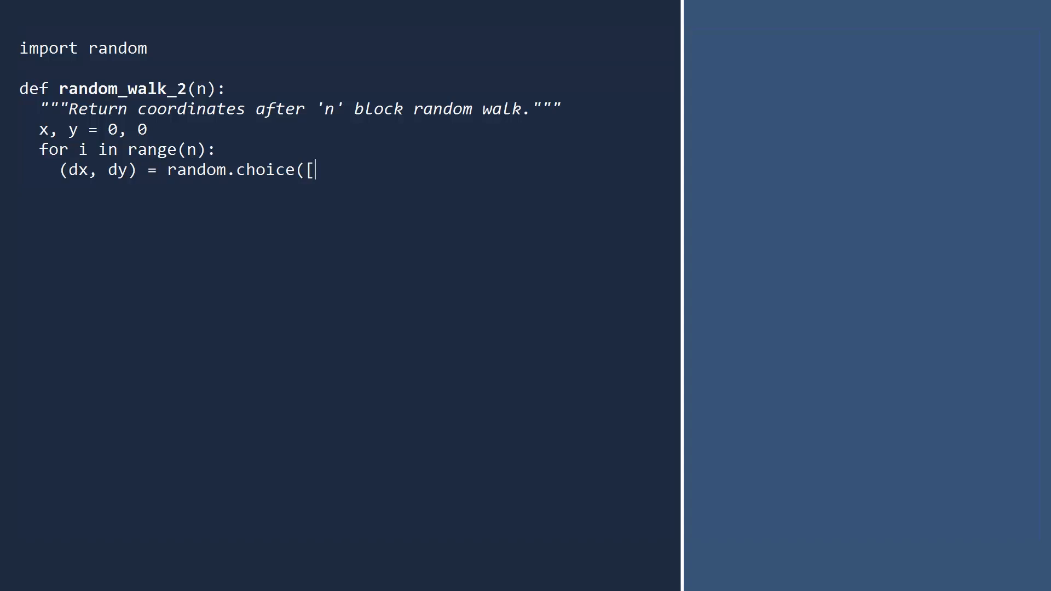
type("(0, 1)")
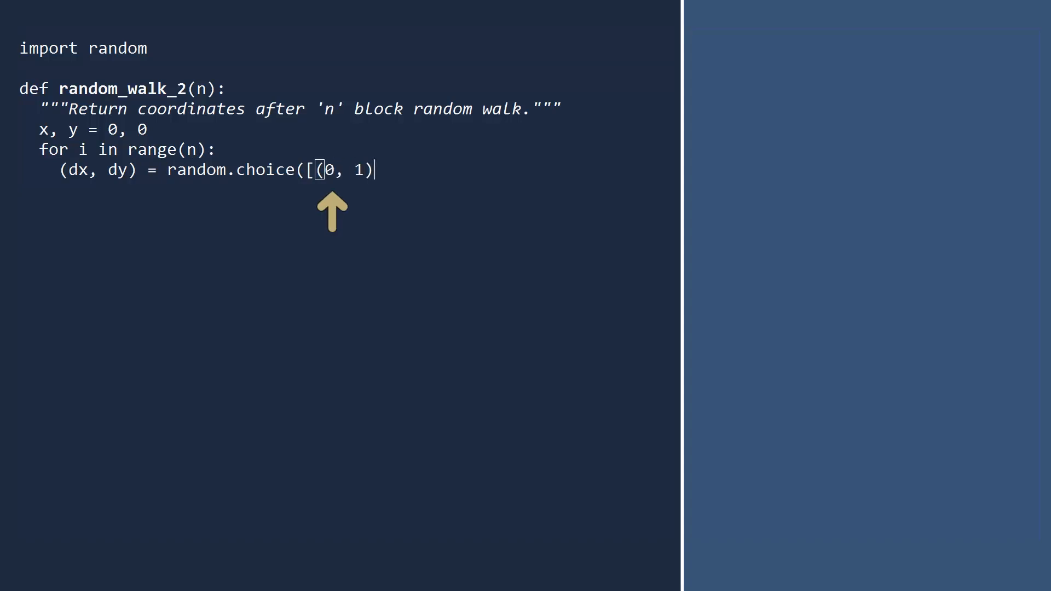
mouse_move(359, 212)
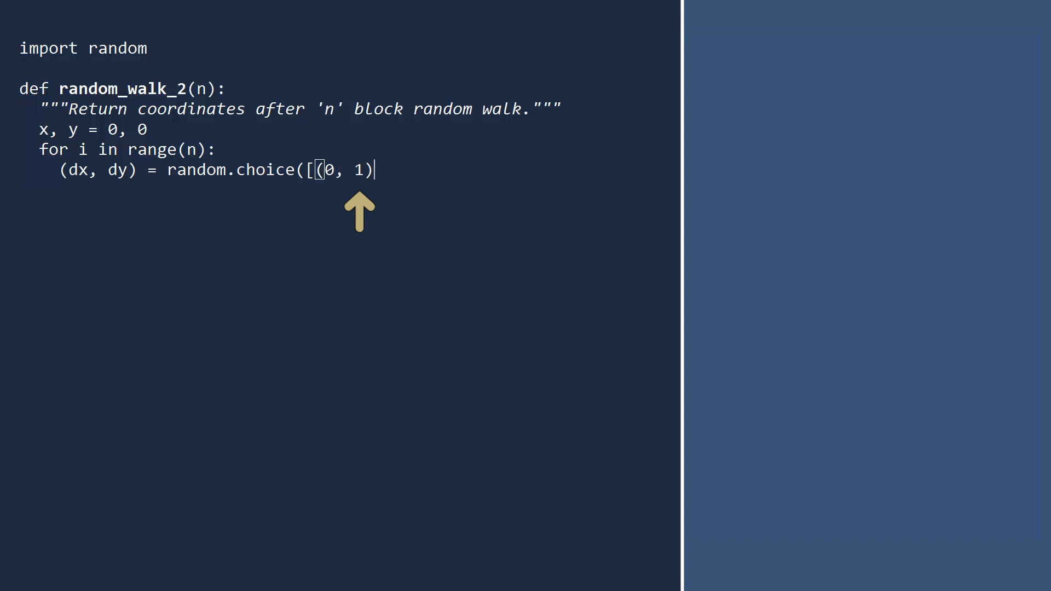
type(", (0")
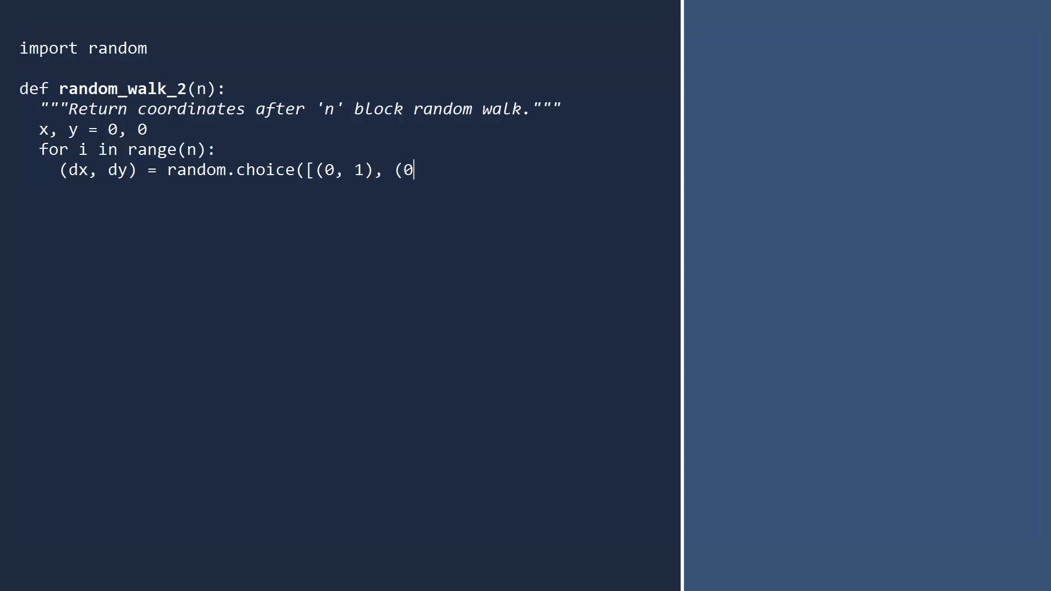
type(", -1)")
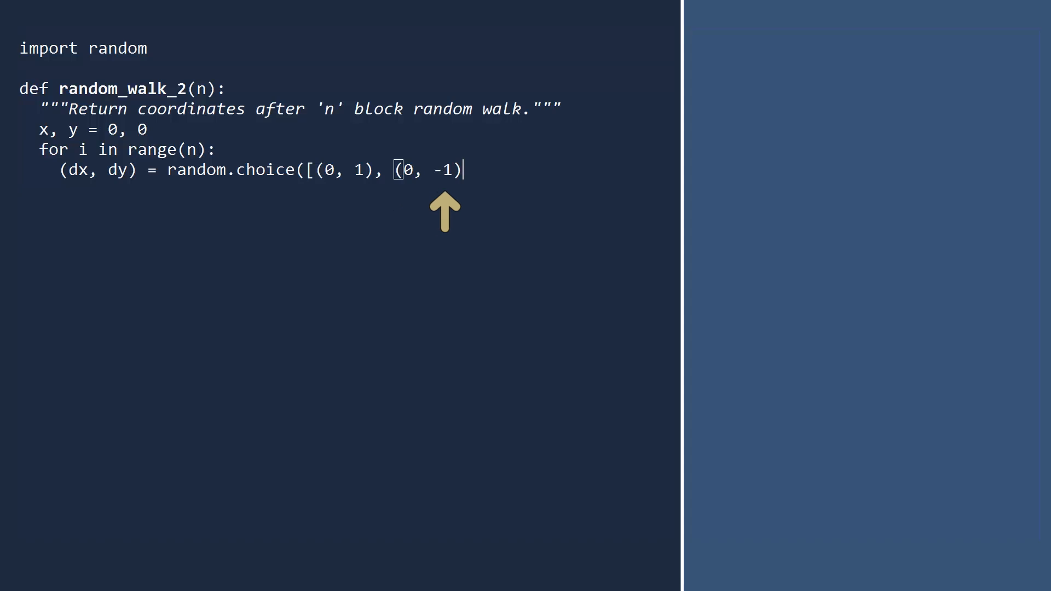
type(", (1, 0), (-1, 0")
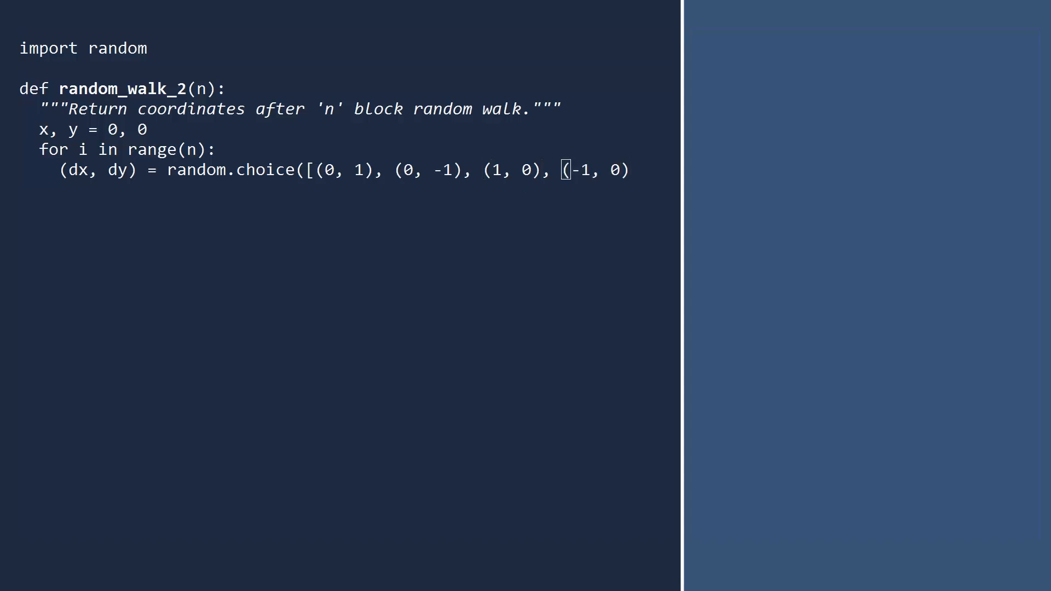
type("])")
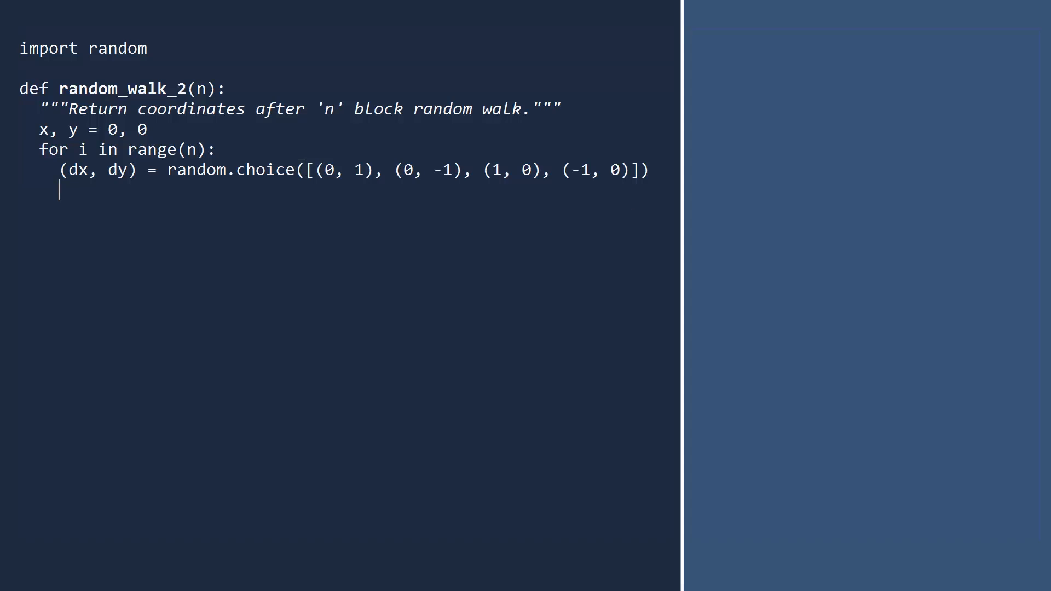
Accumulate x += dx and y += dy each step and return (x, y).
type("x += dx")
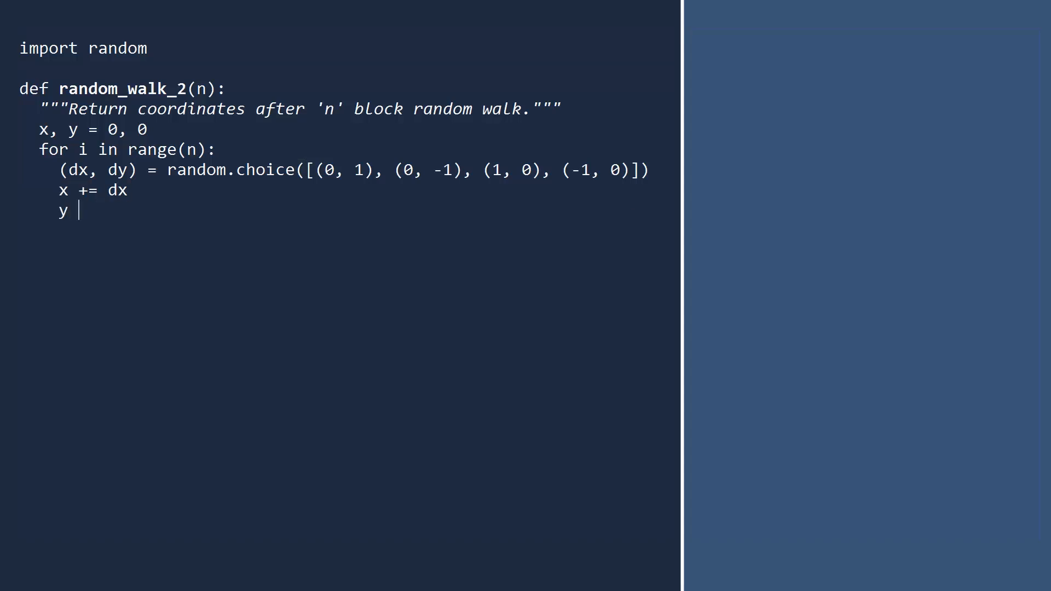
type("+= dy")
type("return (x, y")
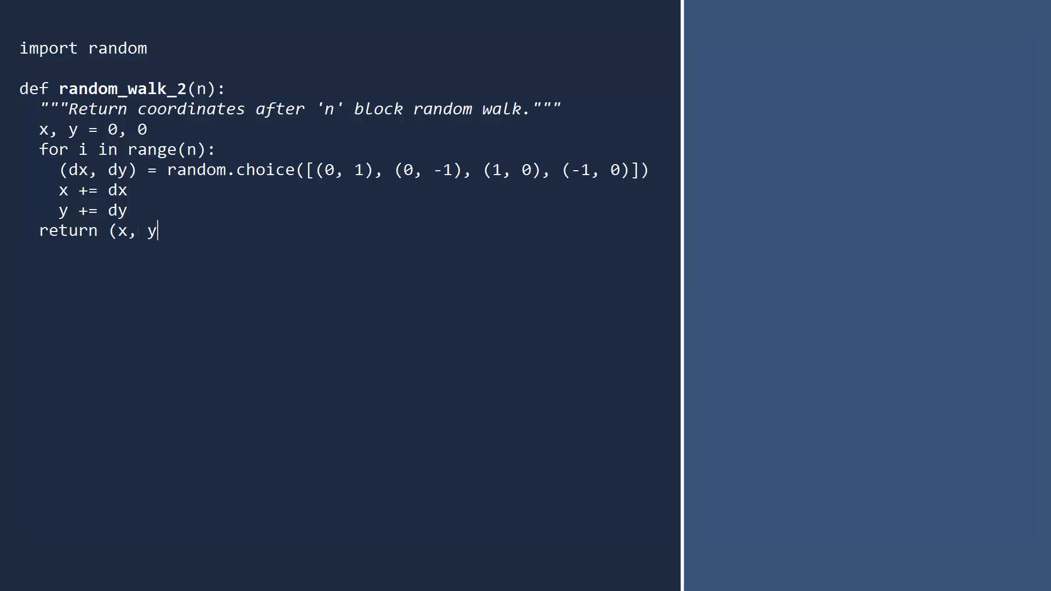
type(")")
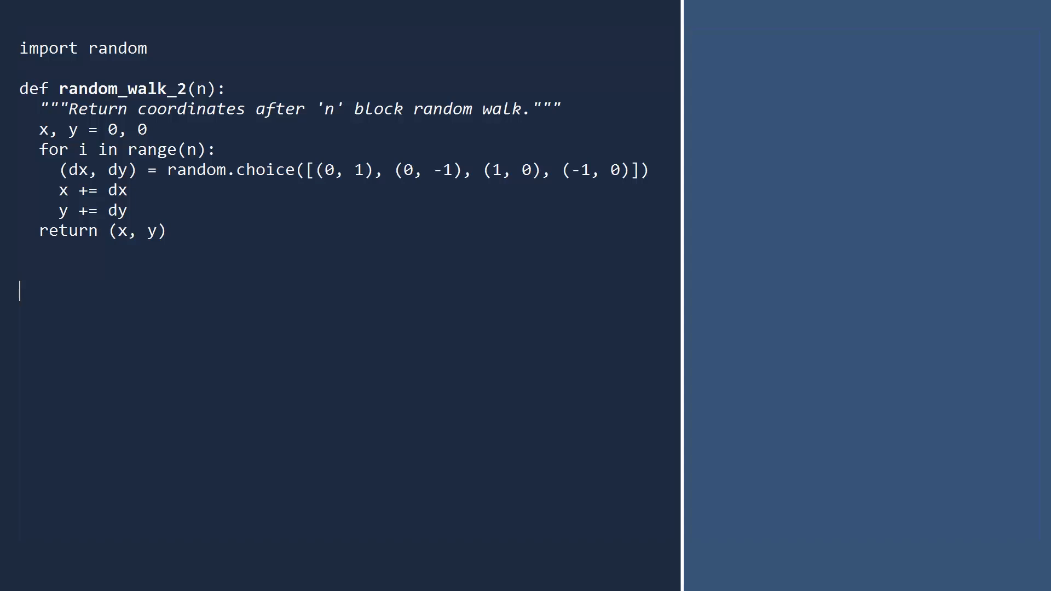
Add a 25-iteration loop printing random_walk_2(10) results with distance from home, run it, then select the loop.
type("for i in range(25)")
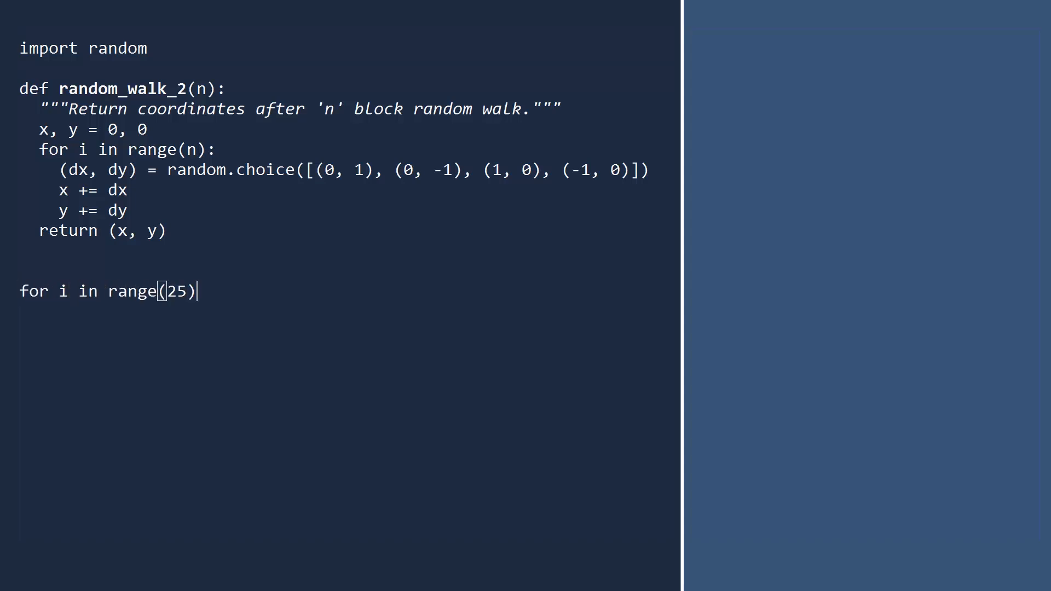
type(":")
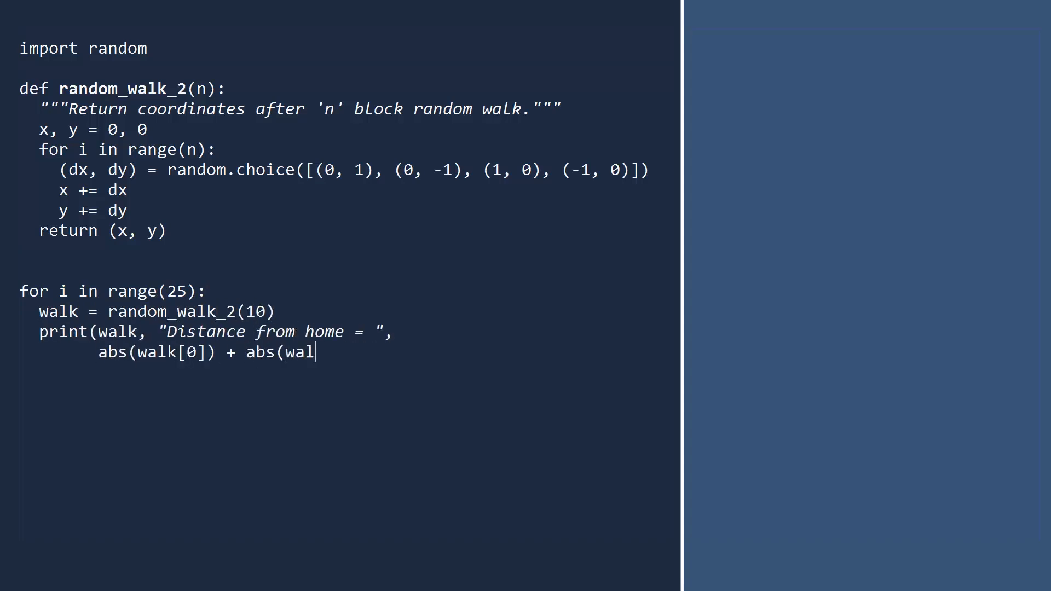
type("k[1]))")
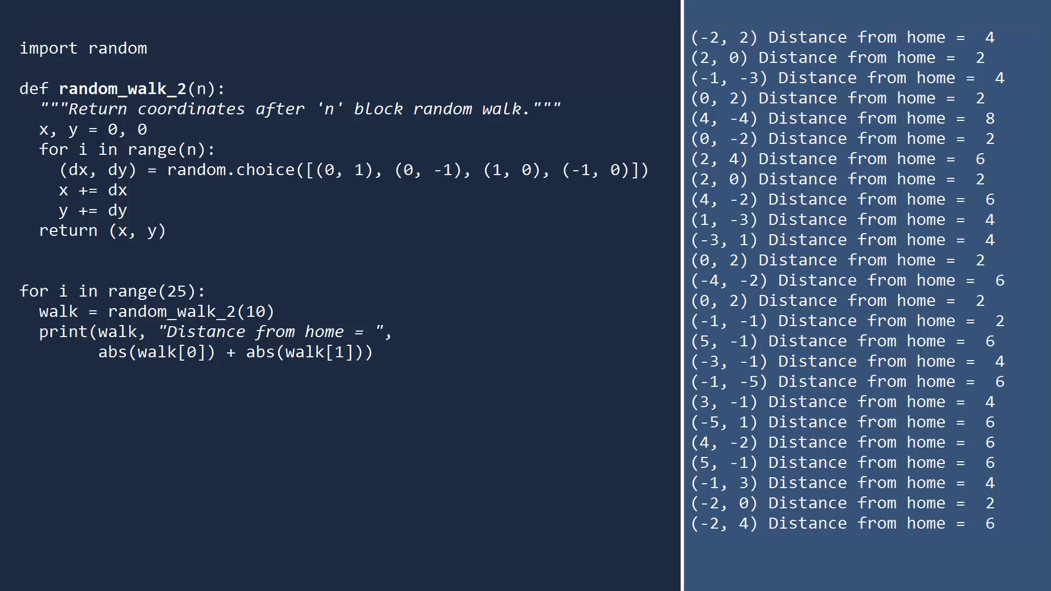
left_click(19, 373)
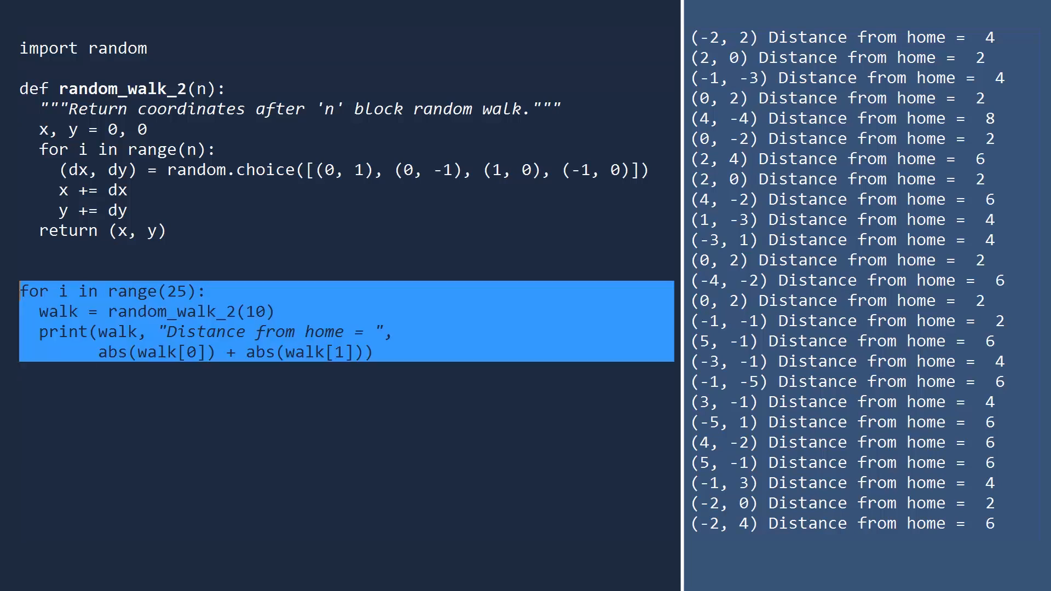
Set number_of_walks = 100 and loop walk_length over range(1, 31) with no_transport = 0 and its comment.
type("n")
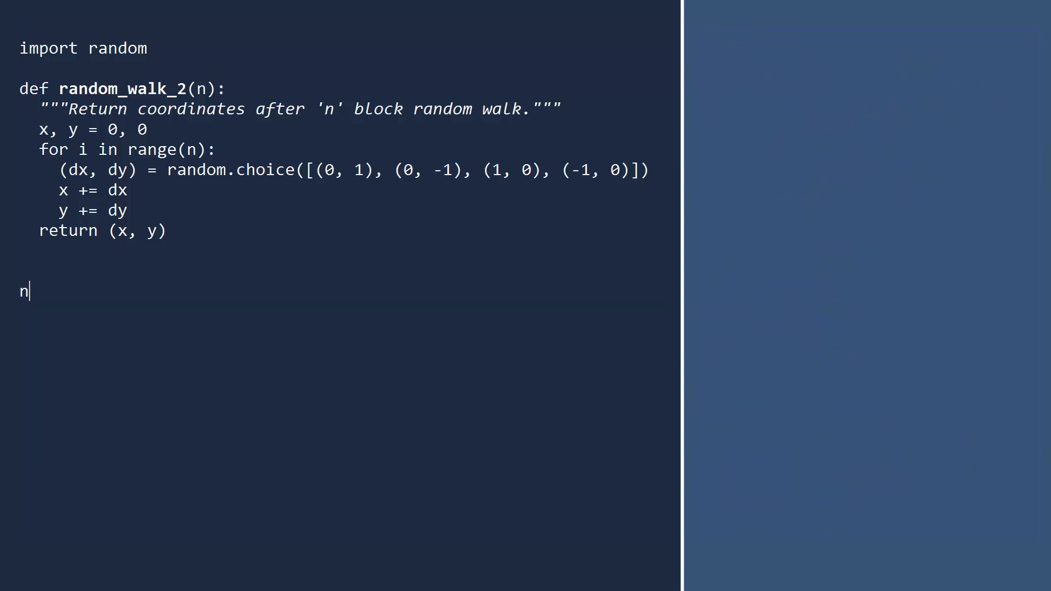
type("umber_of_walks = 10000")
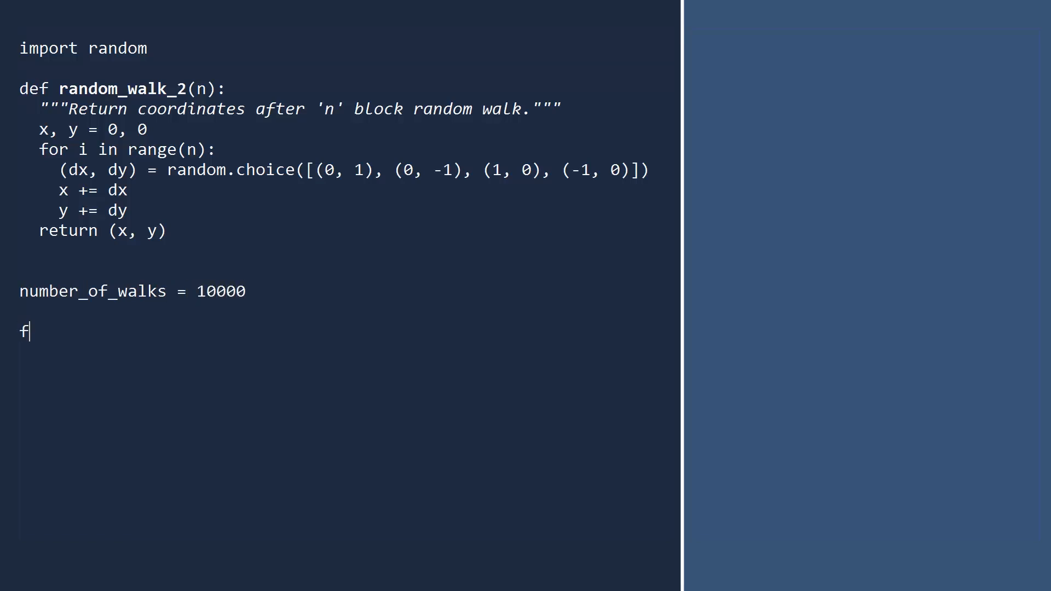
type("or walk_length")
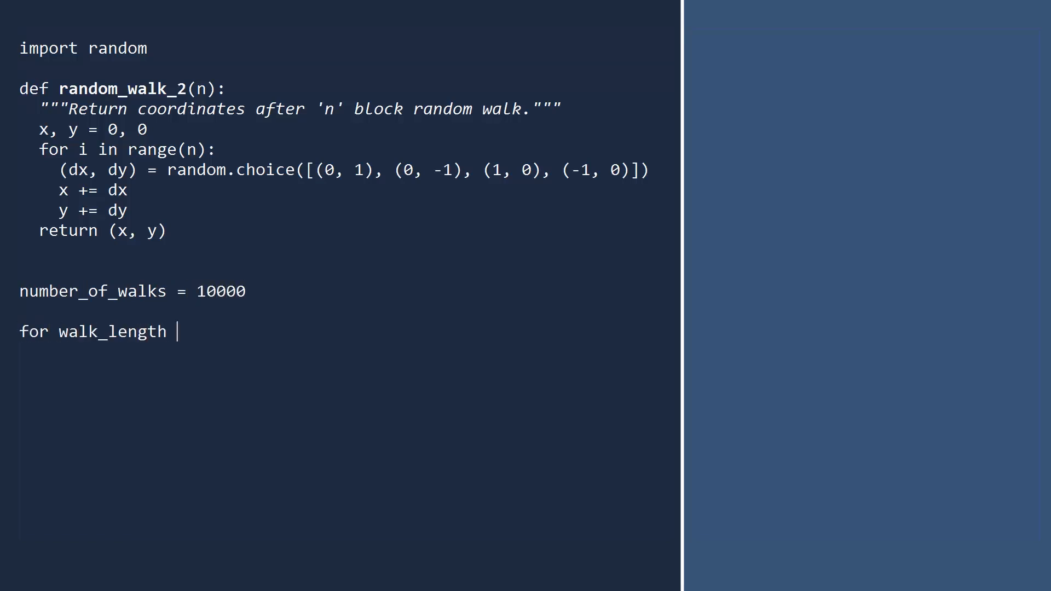
type("in range(1, 31):")
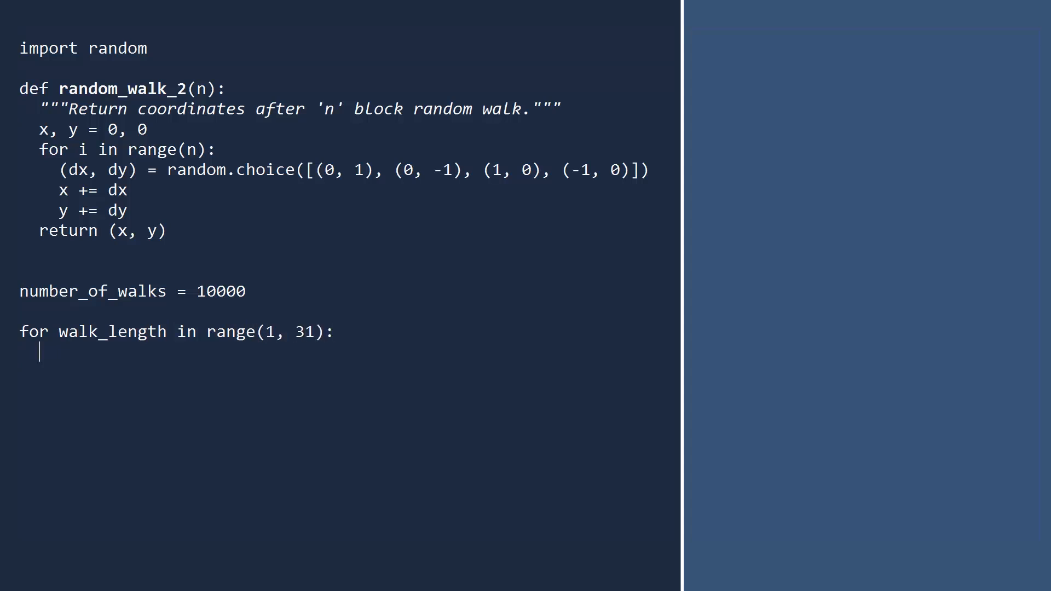
type("no")
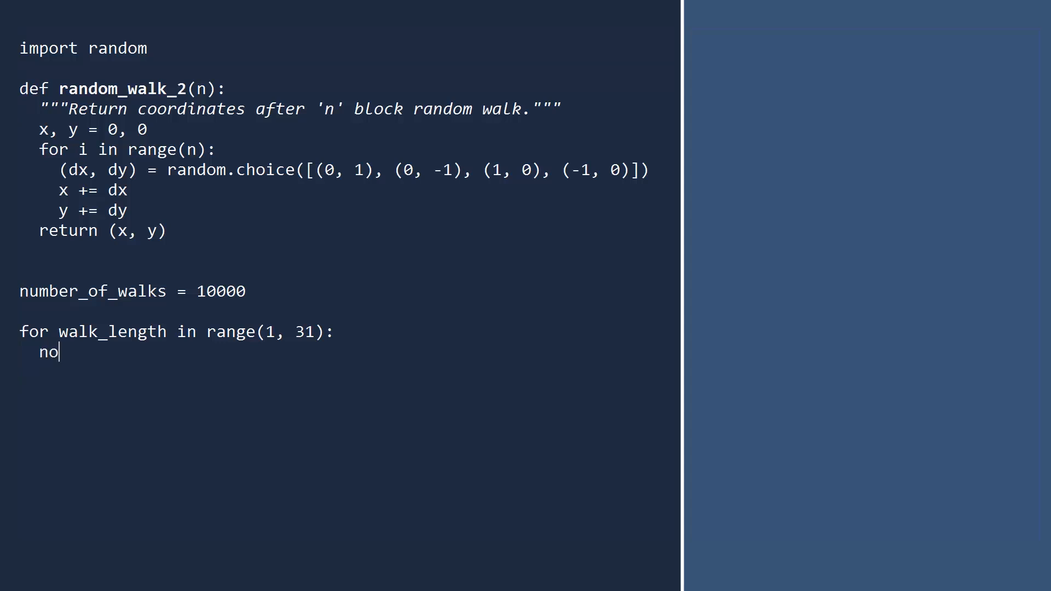
type("_transport = 0  #")
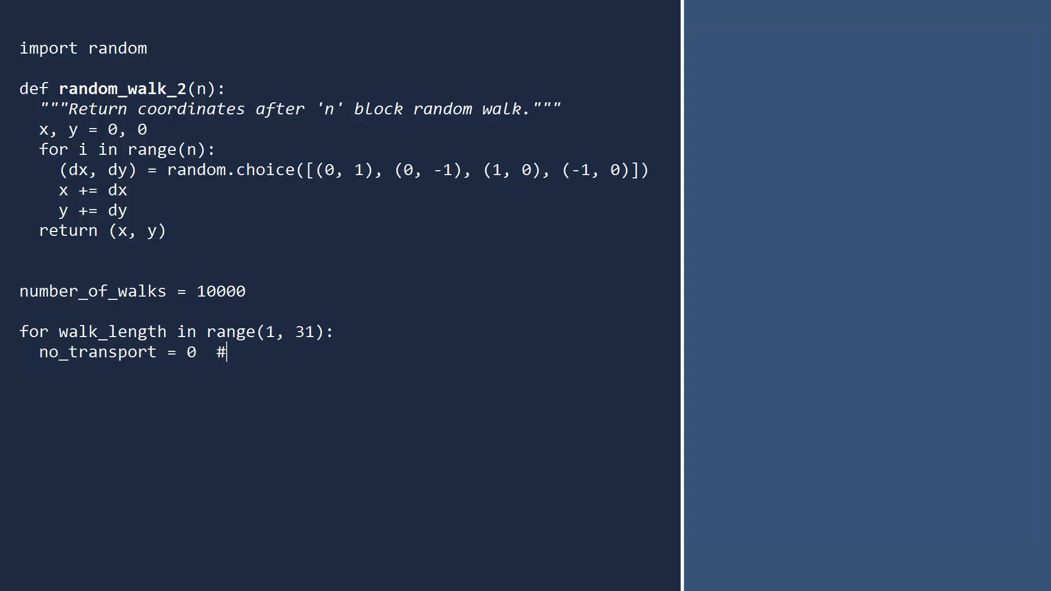
type("Number of walks 4 o")
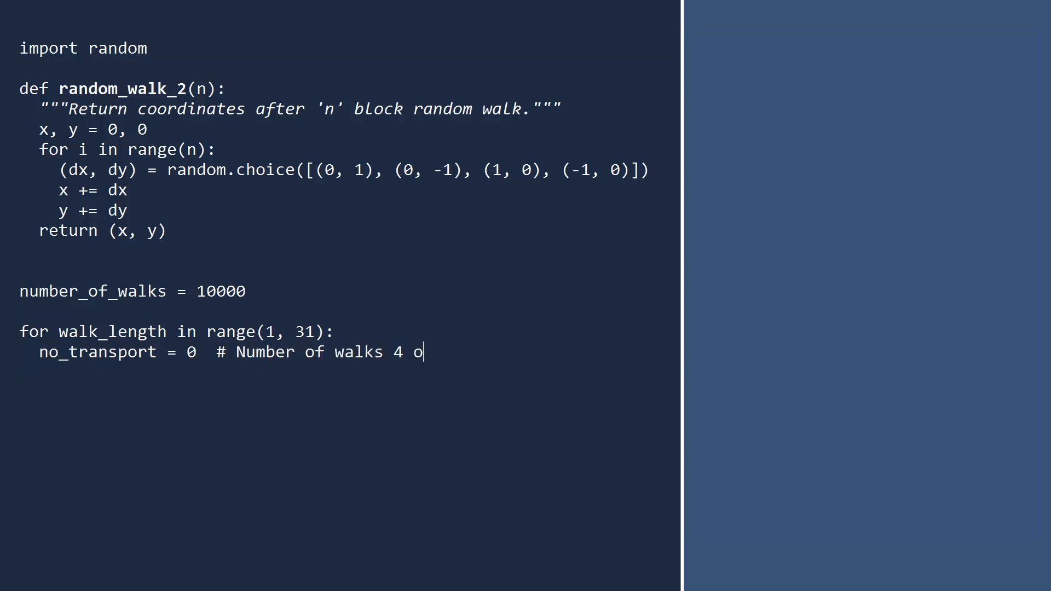
type("r fewer blocks from home")
type("for i ")
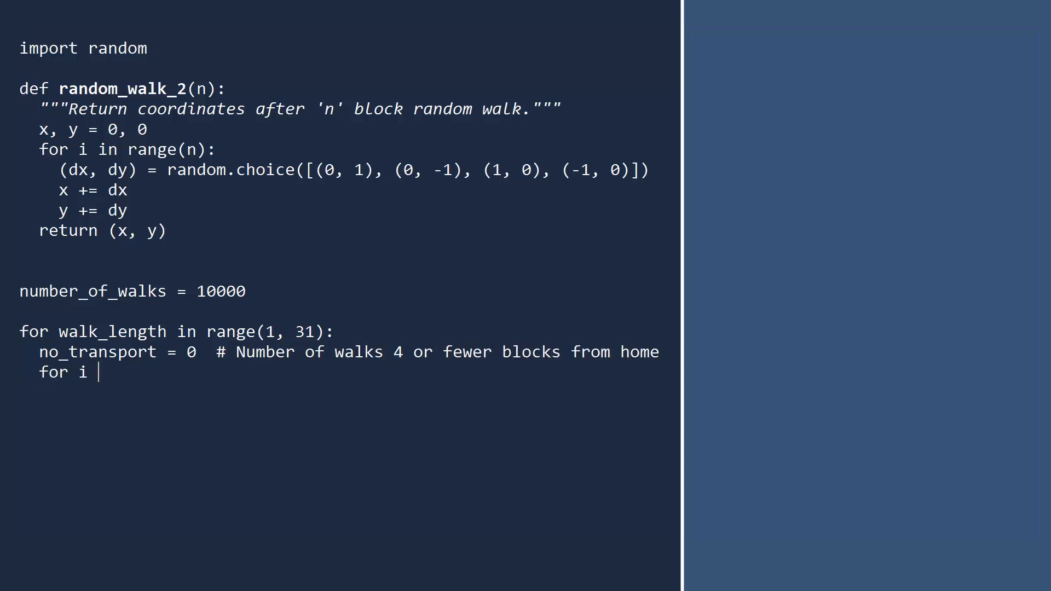
Run number_of_walks calls of random_walk_2(walk_length), counting walks with abs(x) + abs(y) <= 4.
type("in range(number_of_walks")
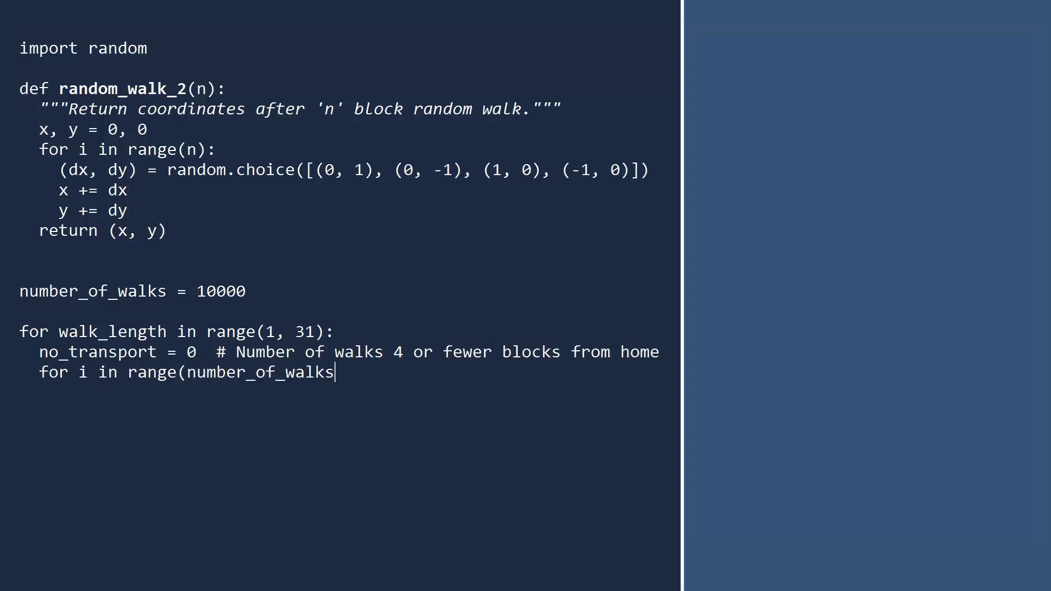
type("):")
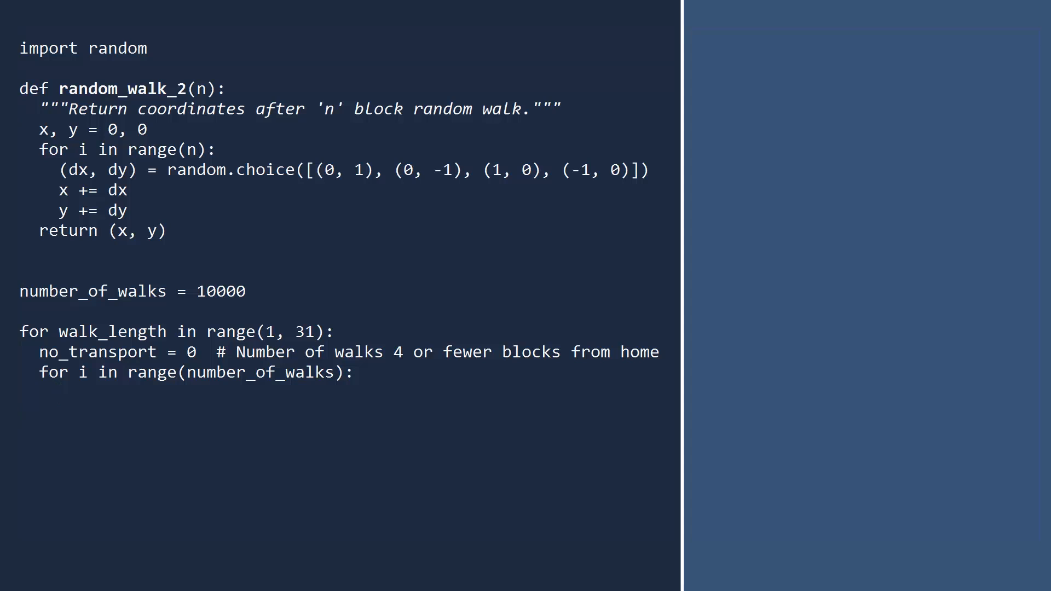
type("(x, y) = random_walk_2(walk_length")
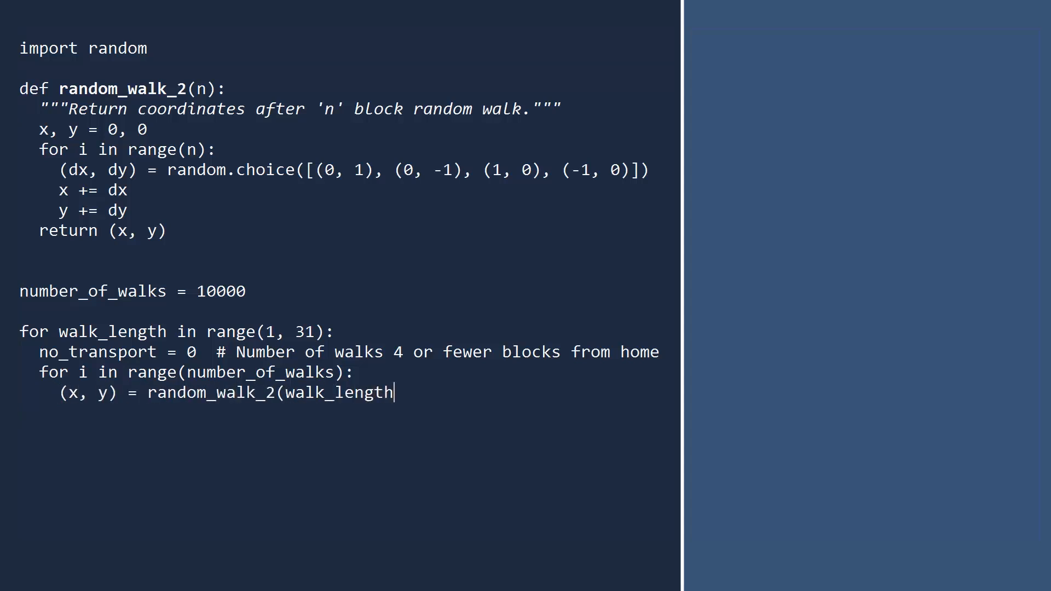
type(")")
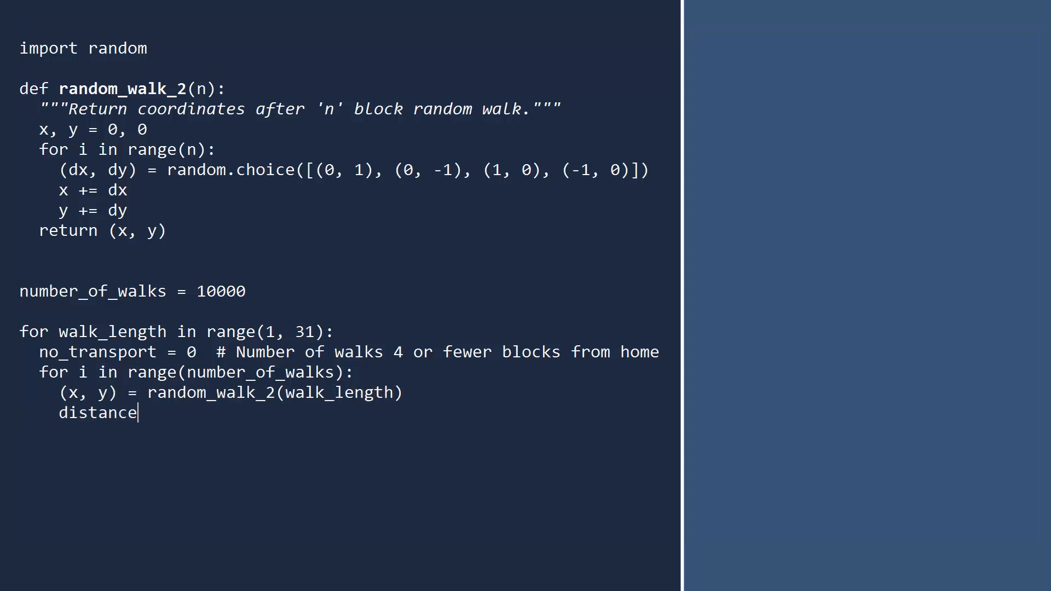
type("= abs(x) + abs(y)")
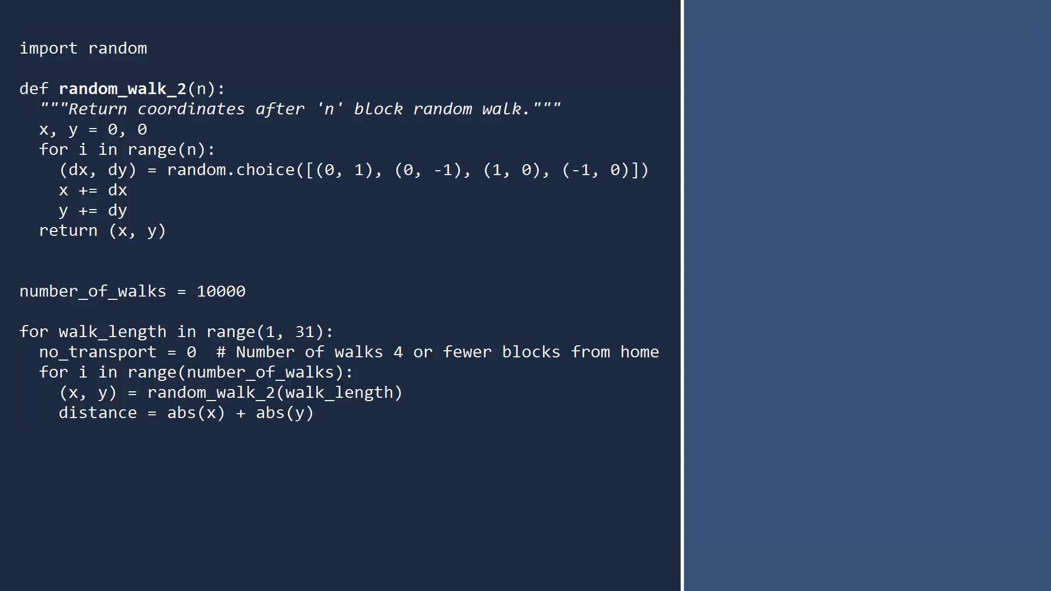
type("if distance <= 4")
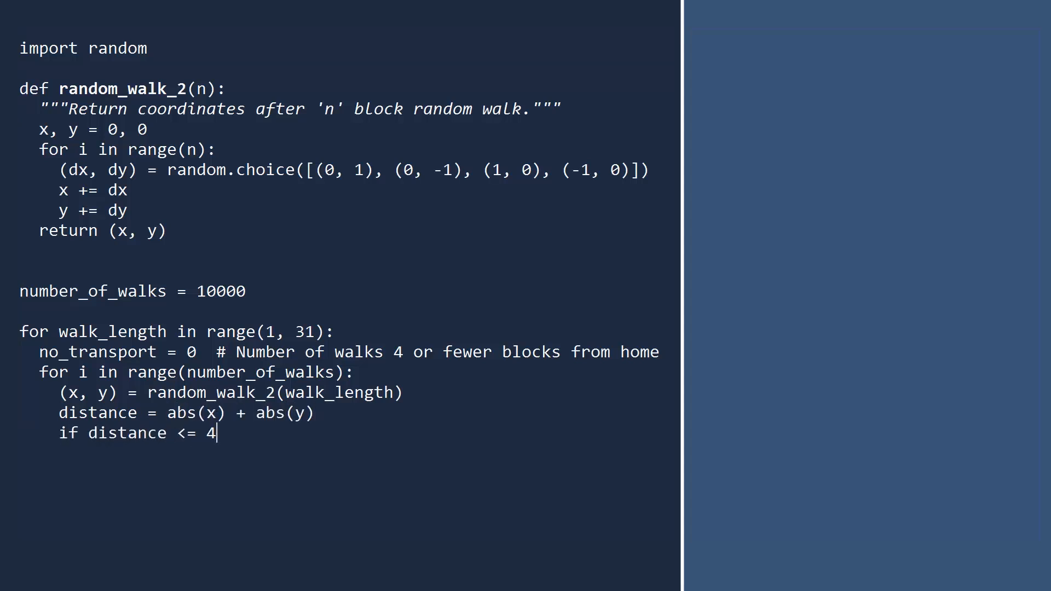
type(":")
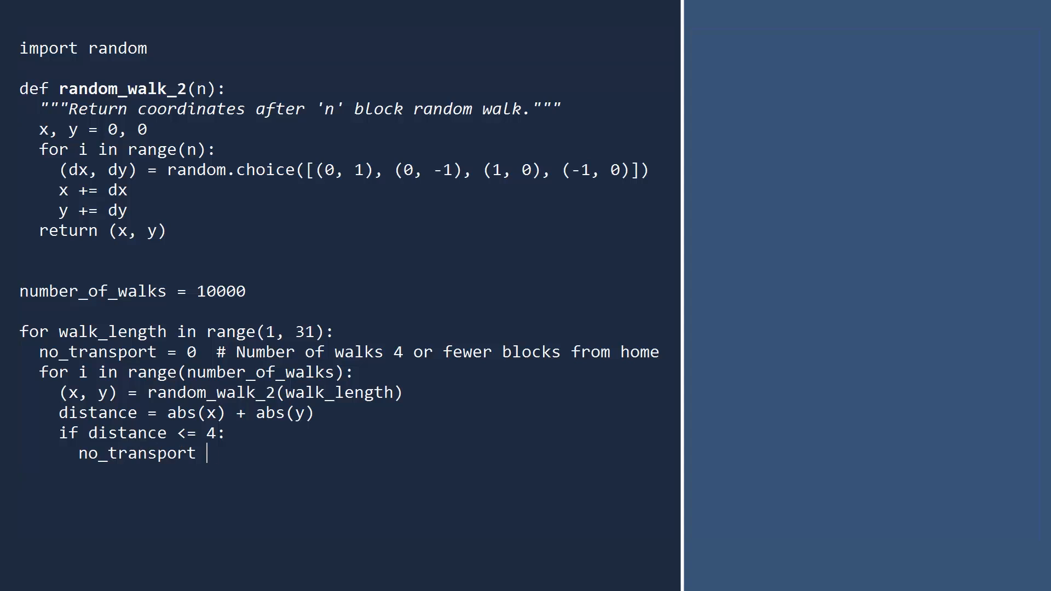
type("+= 1")
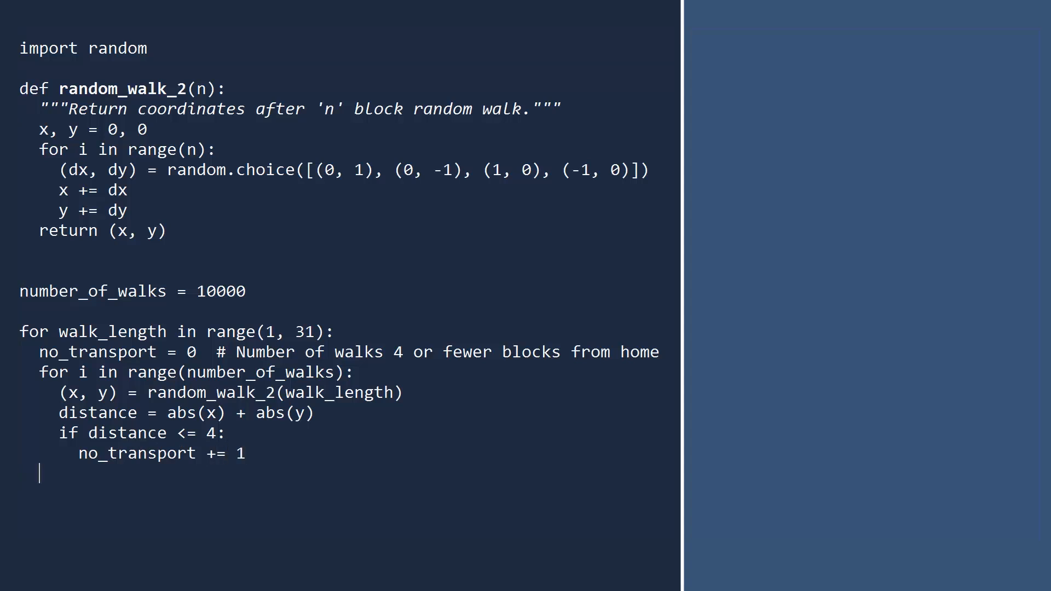
Compute no_transport_percentage as float(no_transport) / number_of_walks and print 100 times it per walk size.
type("no_tr")
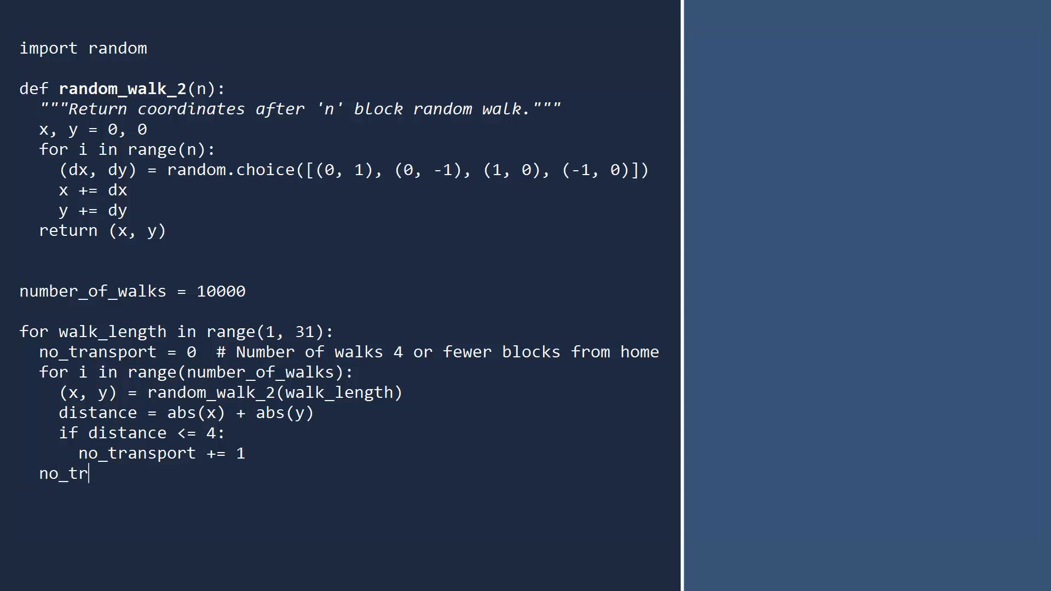
type("ansport_percentage = floa")
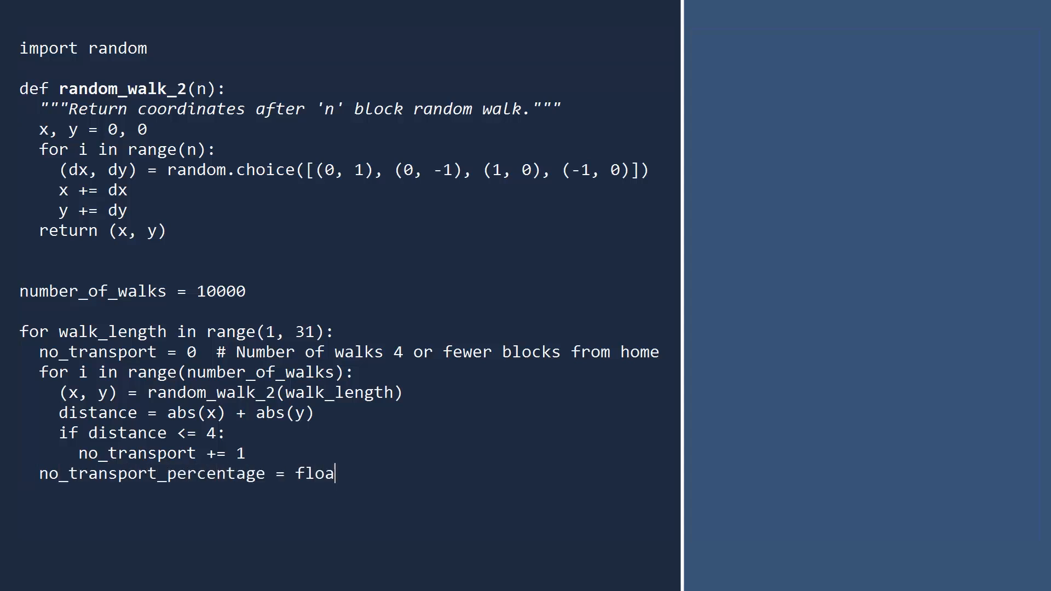
type("t(no_transport) / number_")
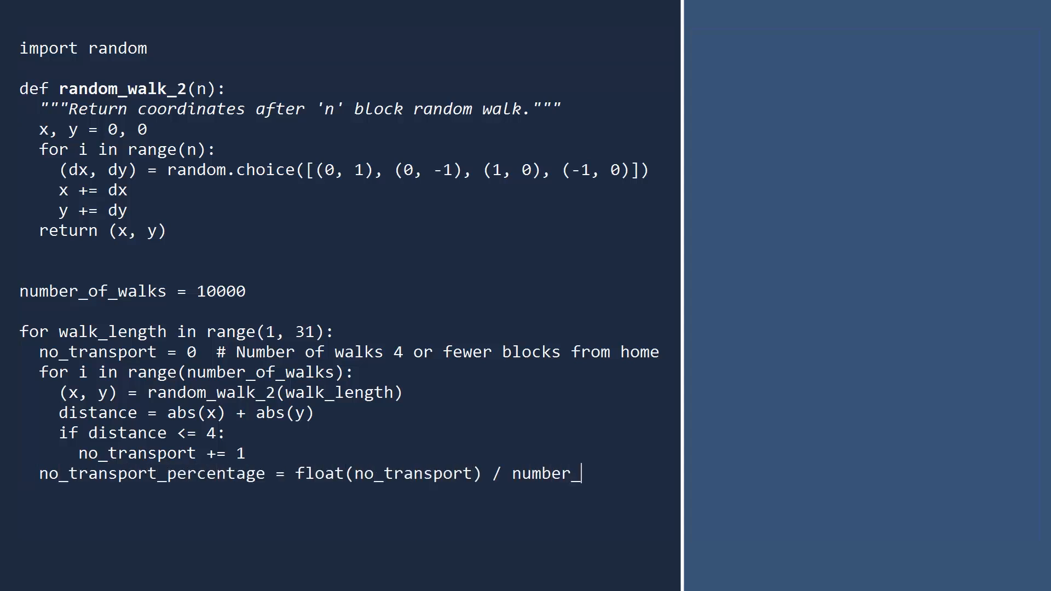
type("of_walks")
type("print(\"Walk size = \", walk_length,")
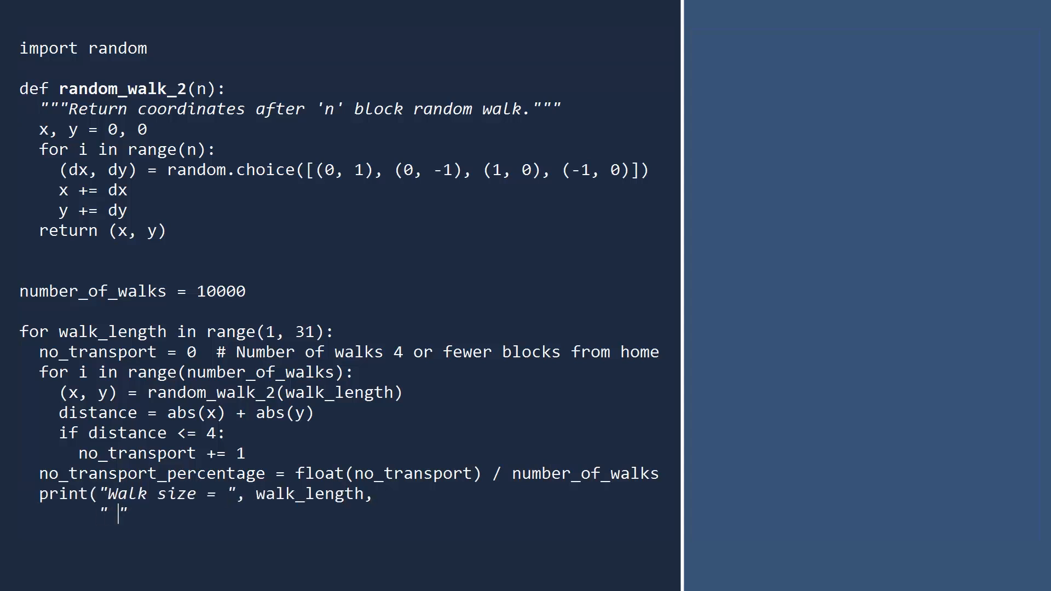
type("/ % of no transport = \", 100*no_transport_percentage)")
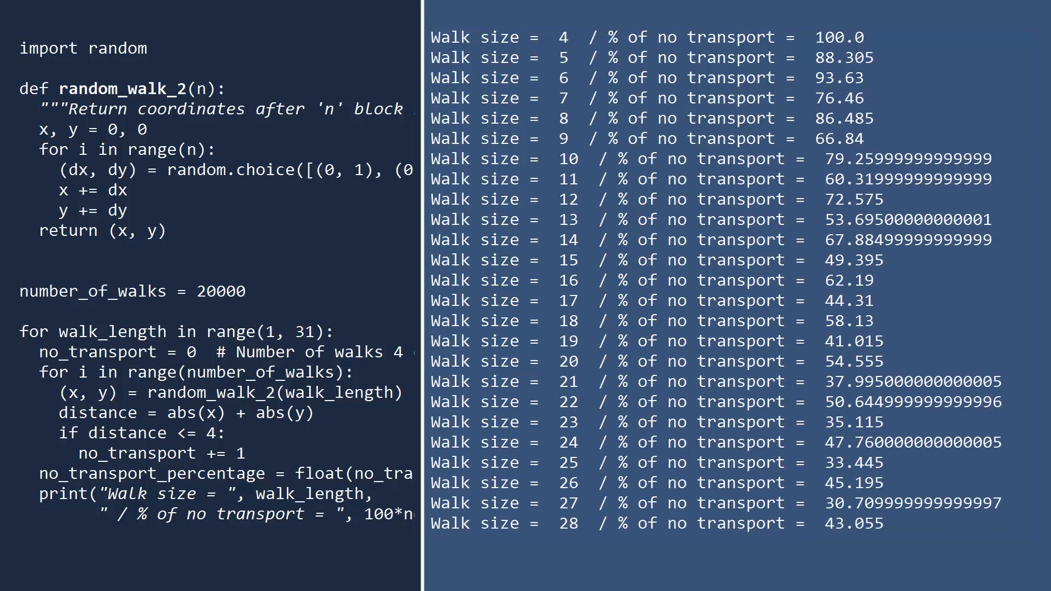
Scroll the output pane to view the no-transport percentages through walk size 30.
scroll("down", 3)
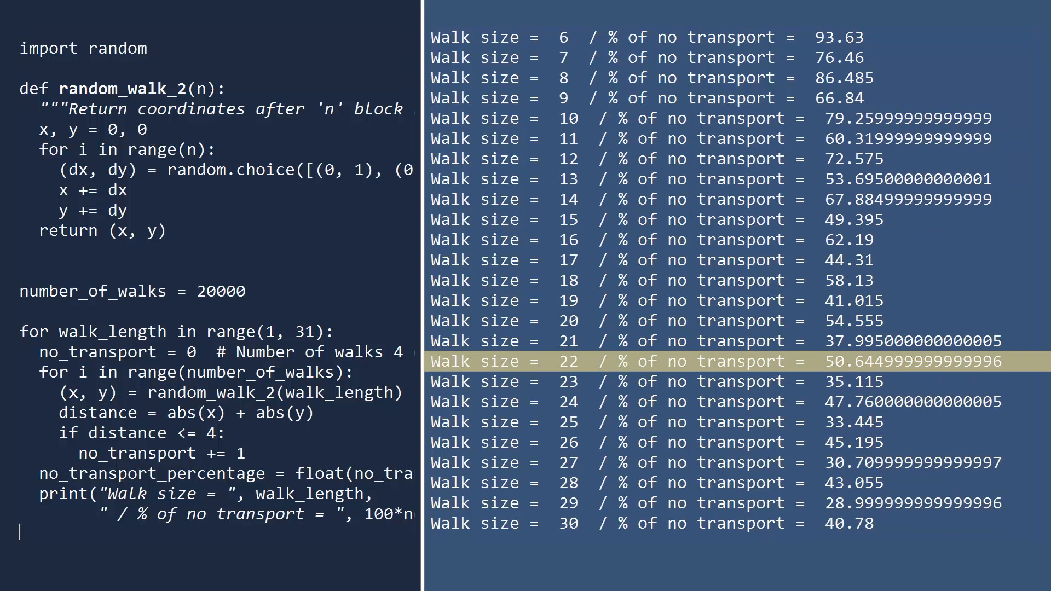